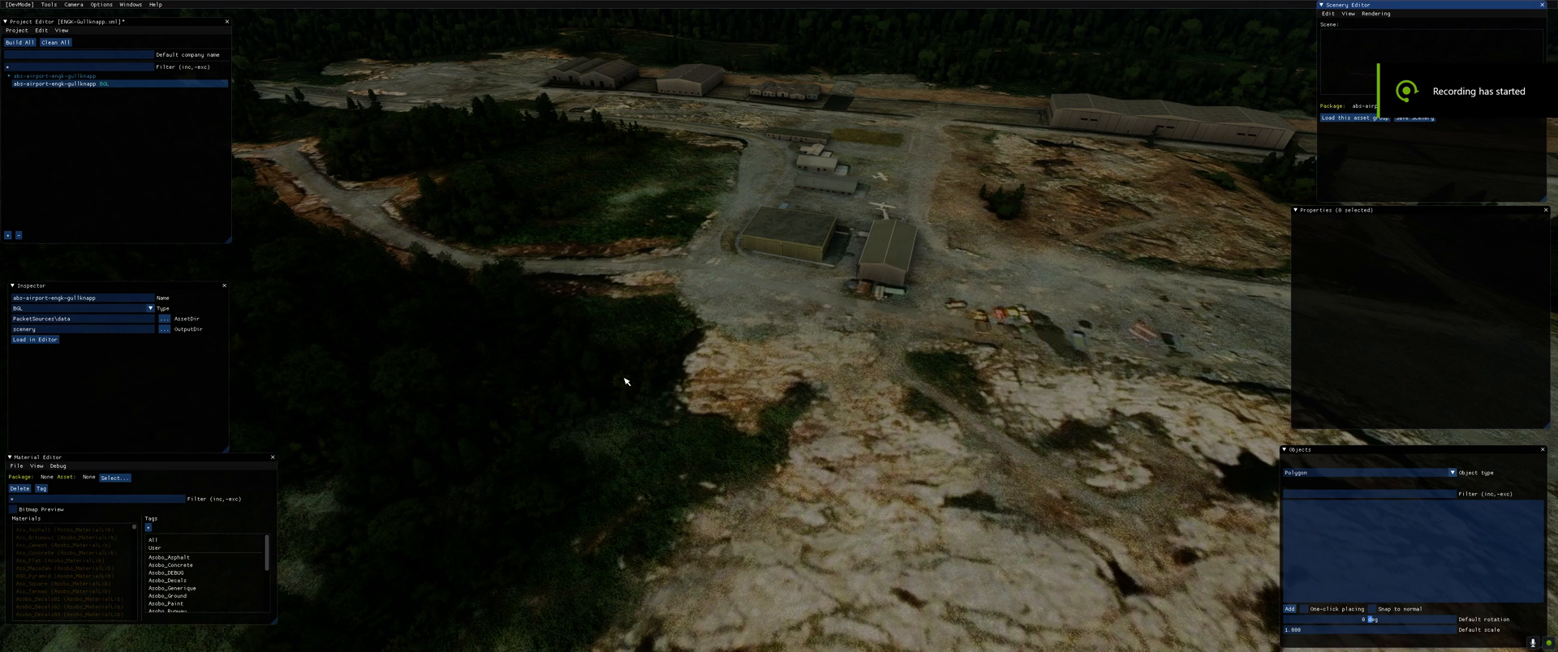
mouse_move(776, 317)
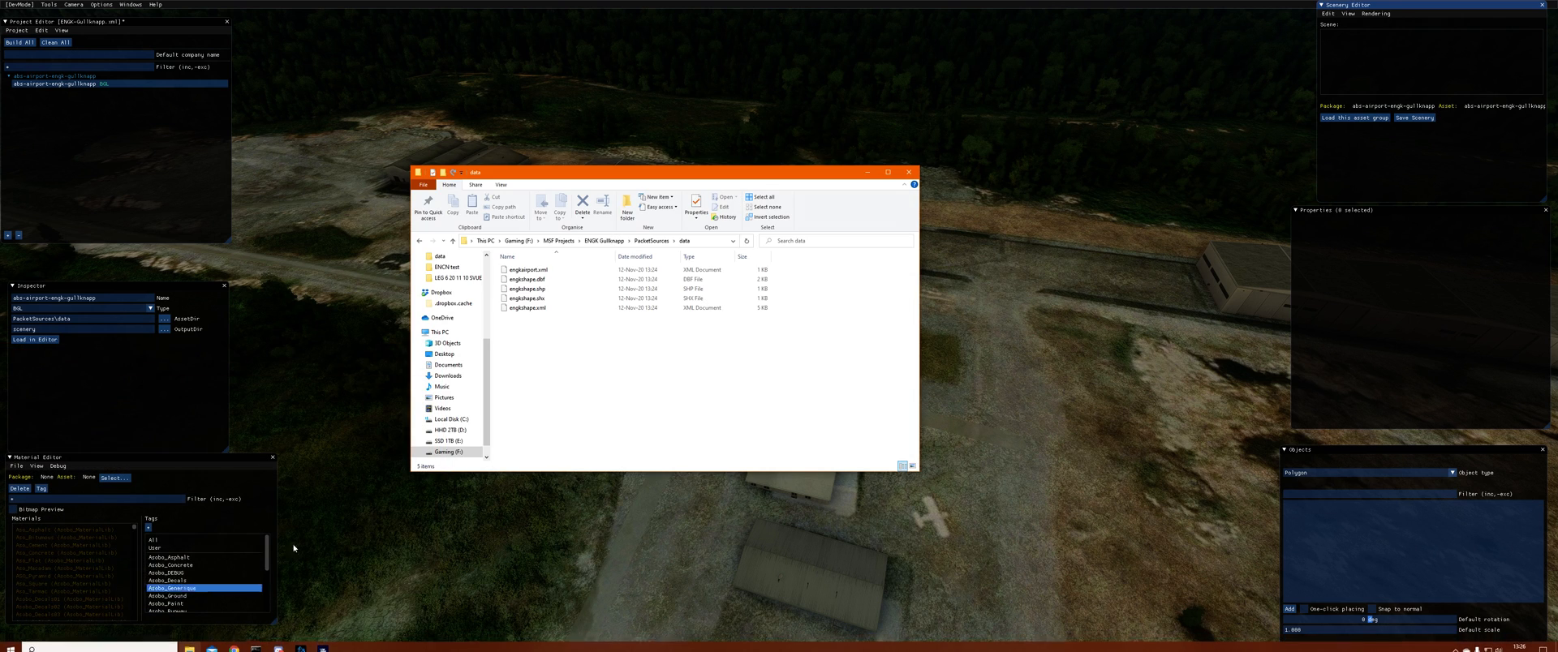
Step: Browse MSF Projects into ENGK Gullknapp, PackageSources and its data folder, then dismiss Explorer
click(559, 242)
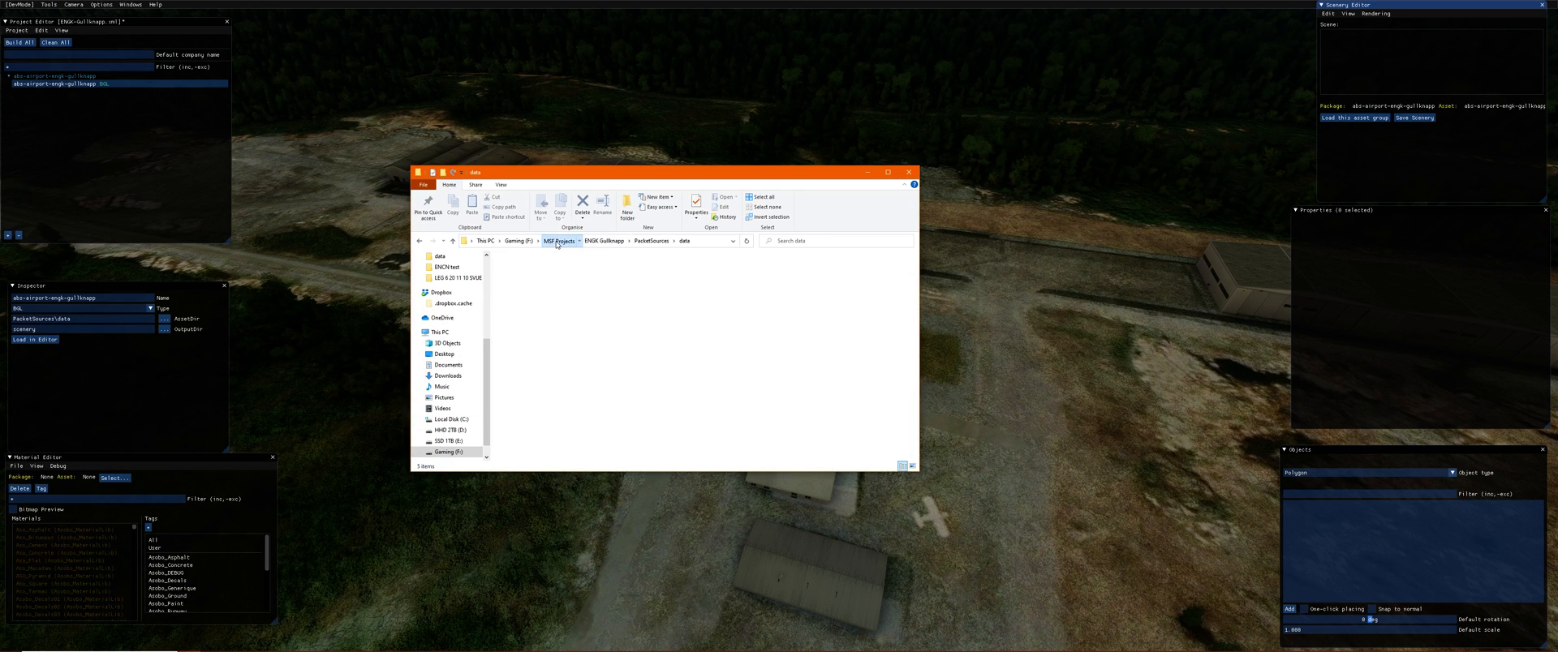
click(560, 242)
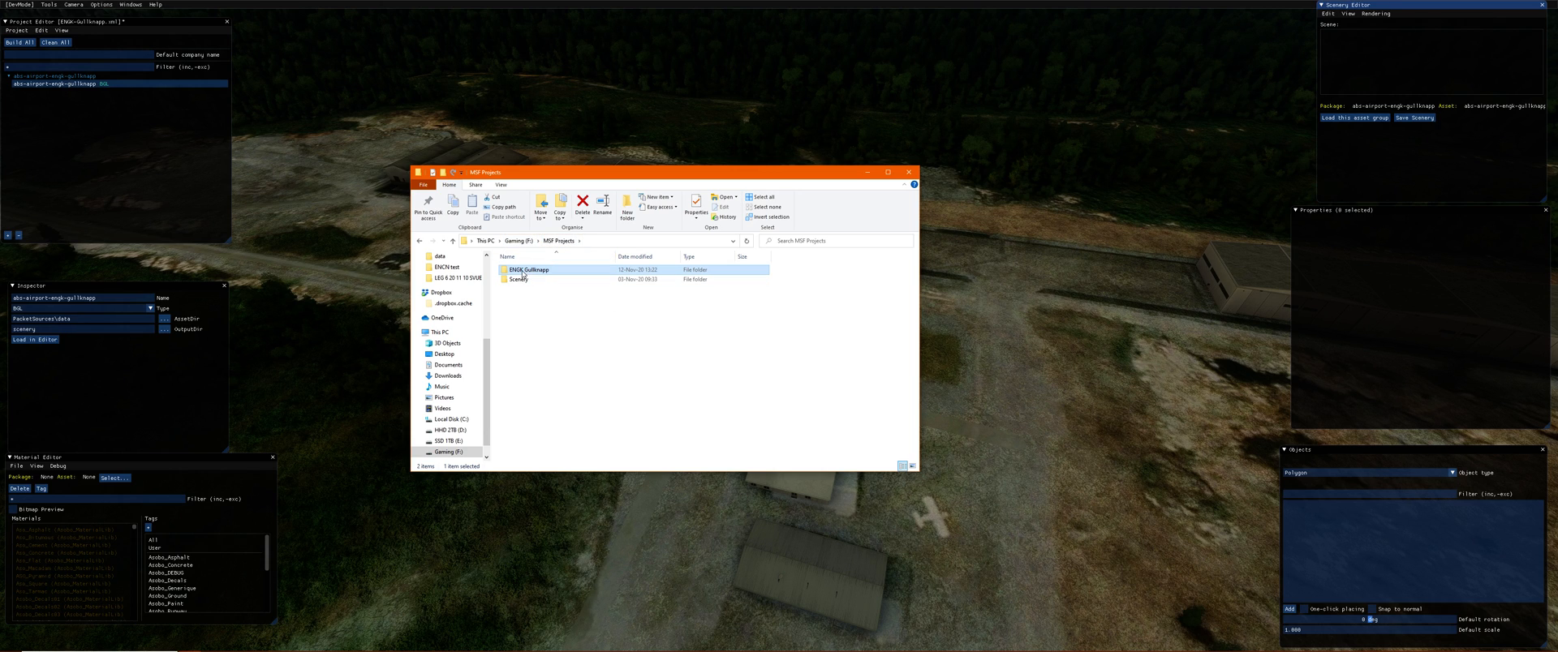
mouse_move(529, 269)
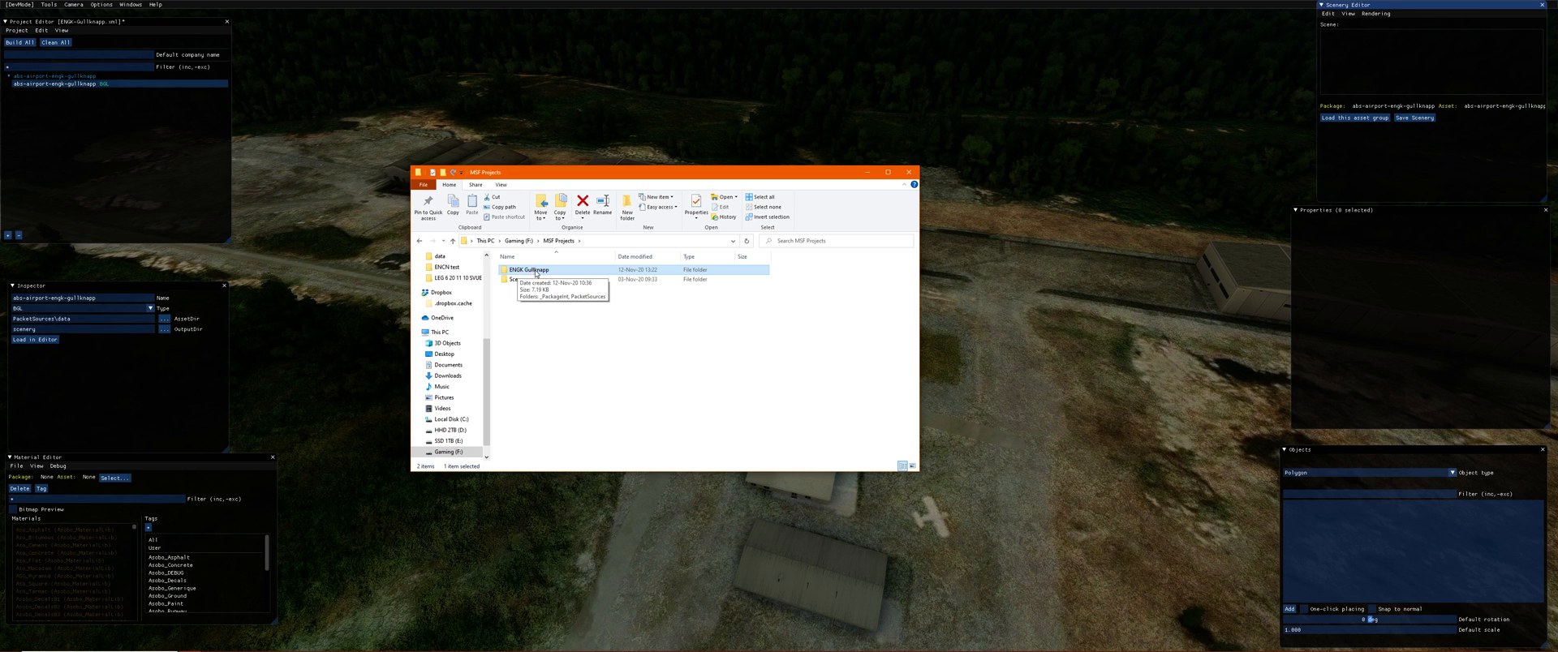
double_click(532, 270)
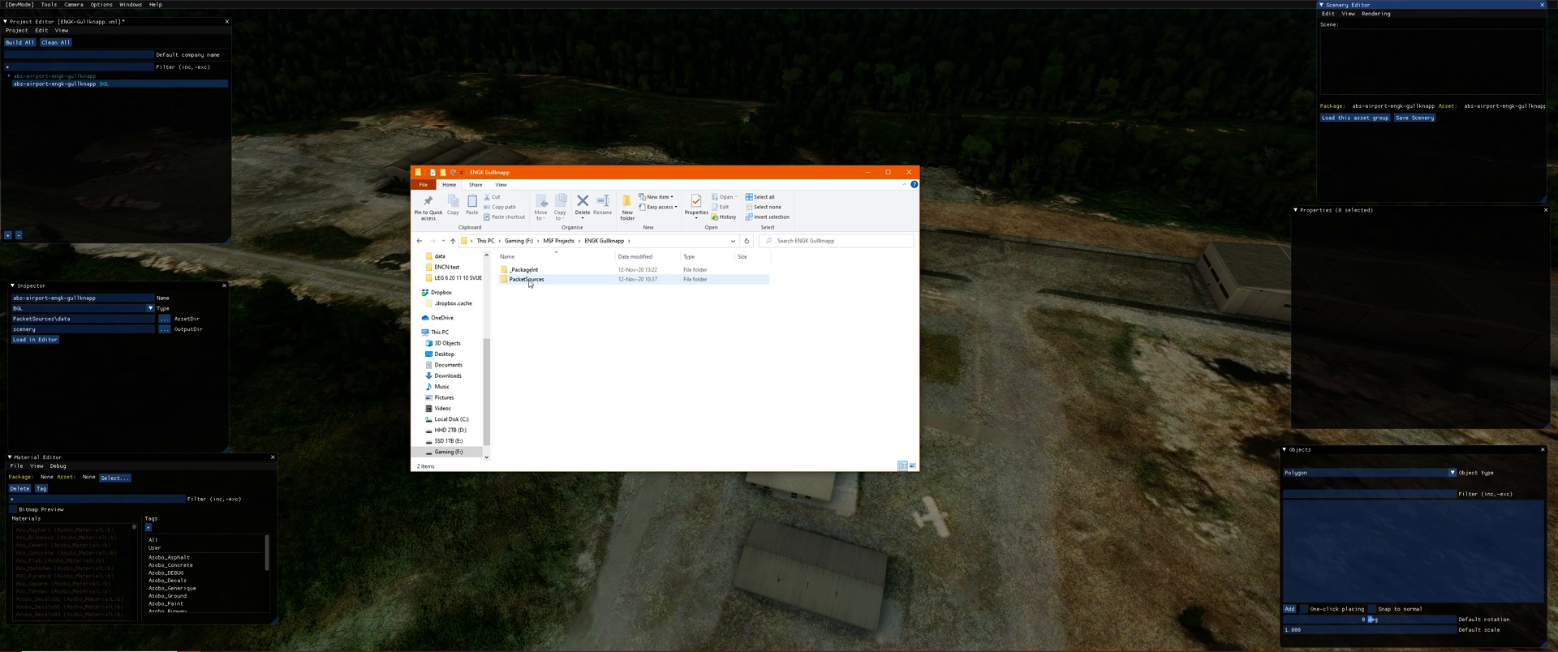
double_click(526, 279)
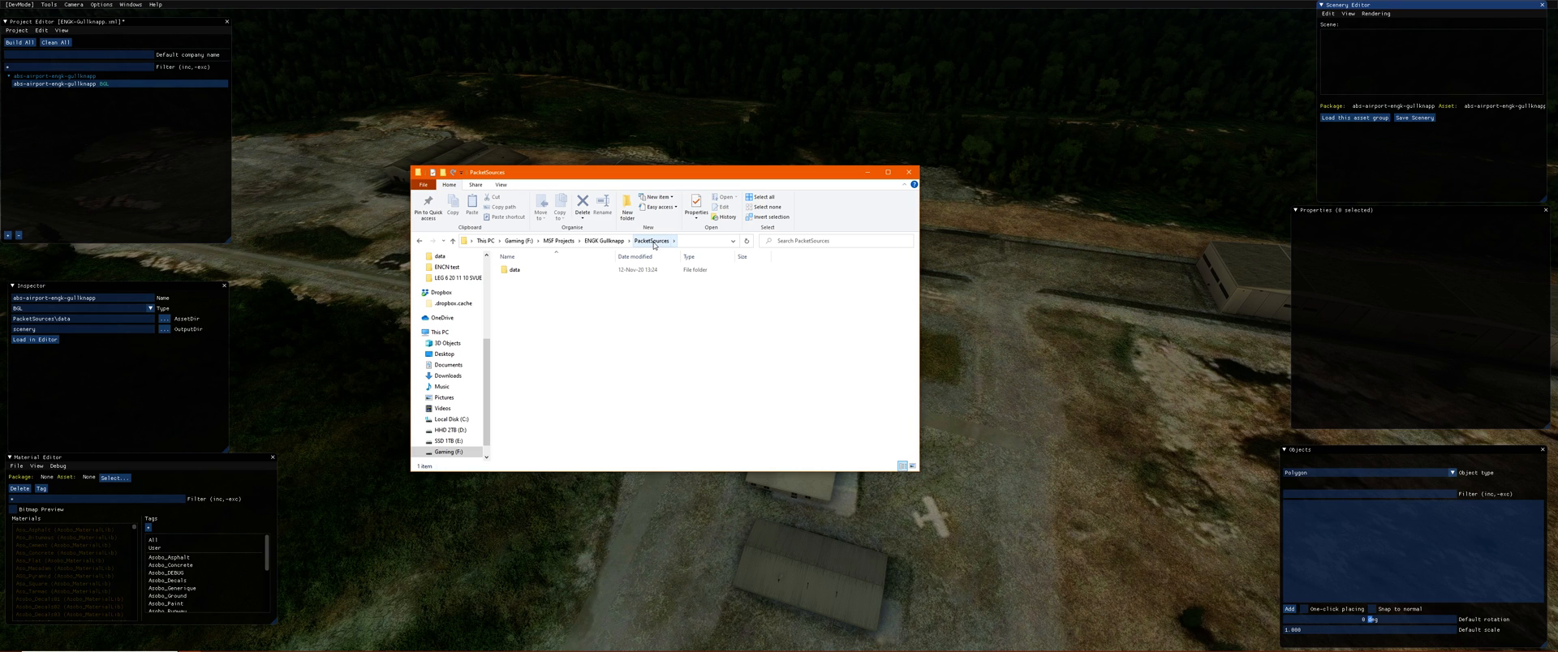
click(514, 269)
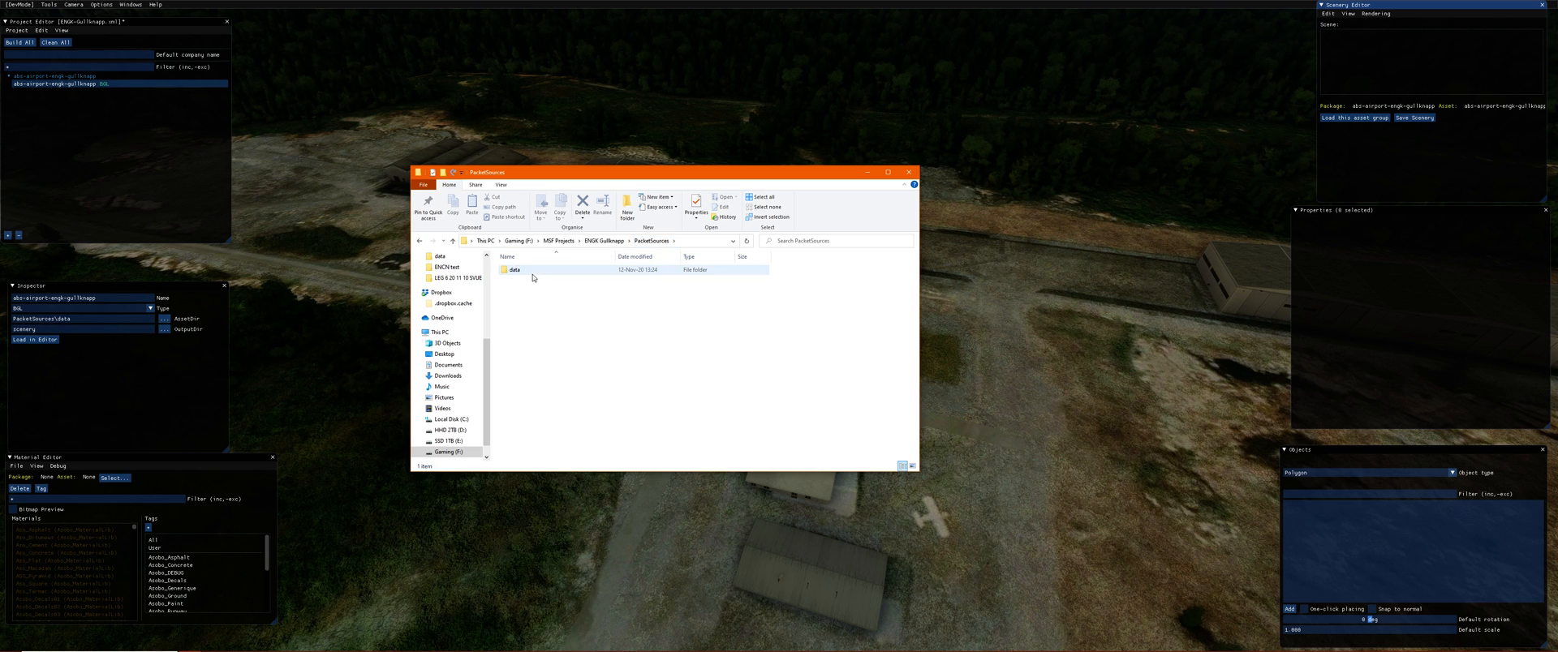
mouse_move(552, 270)
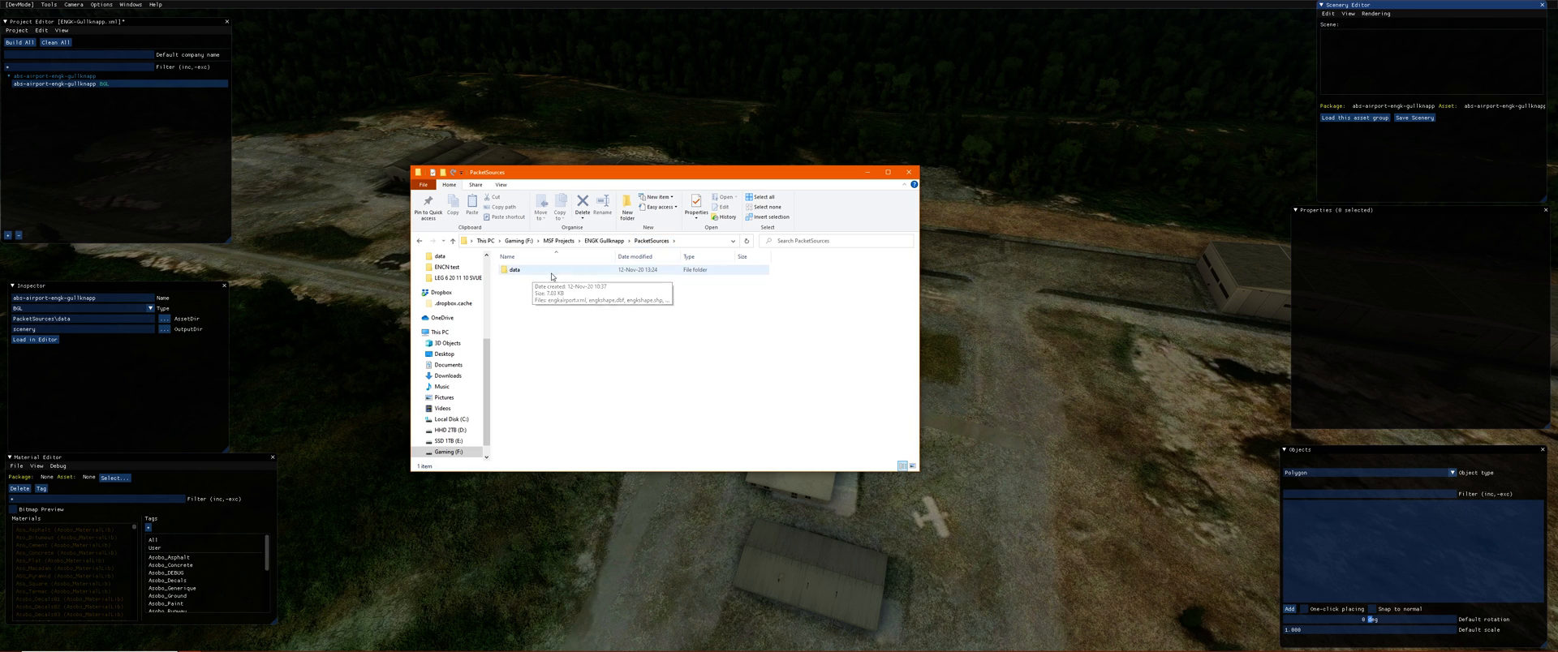
mouse_move(529, 279)
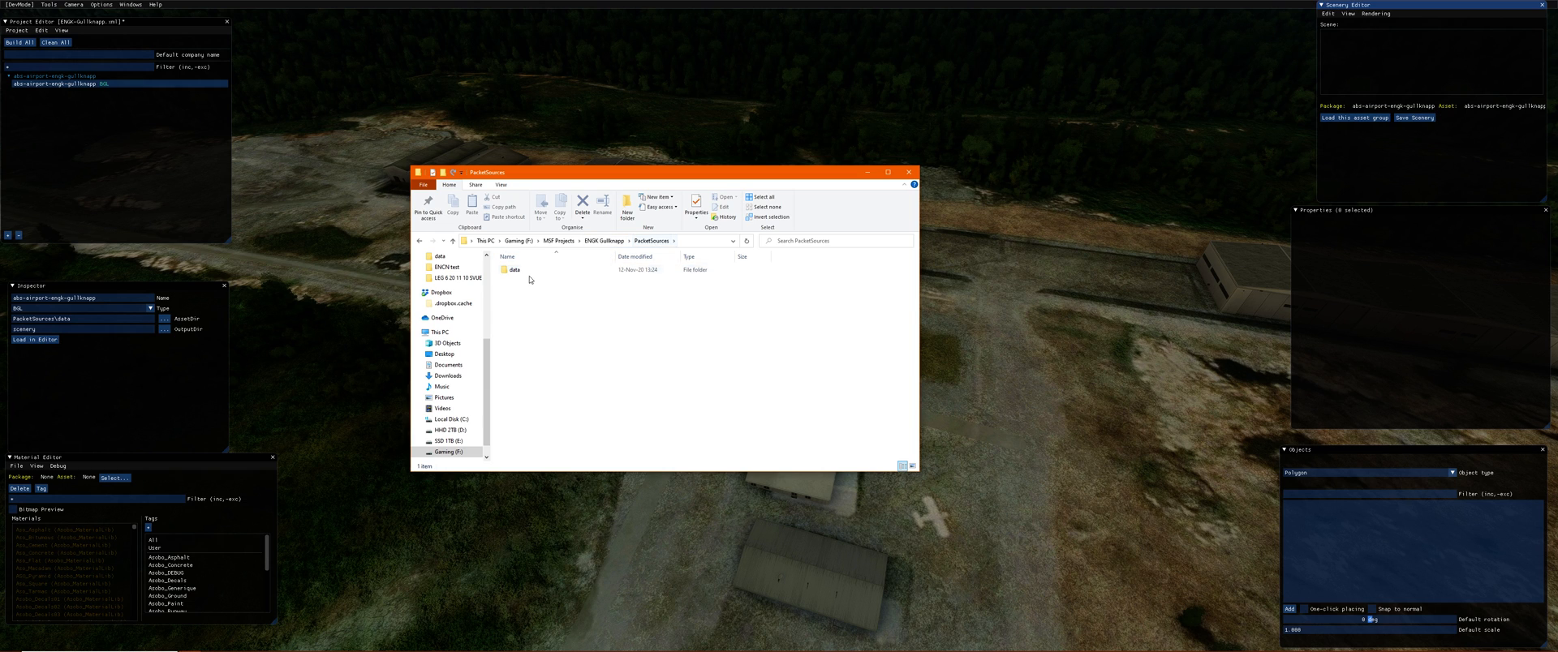
double_click(516, 269)
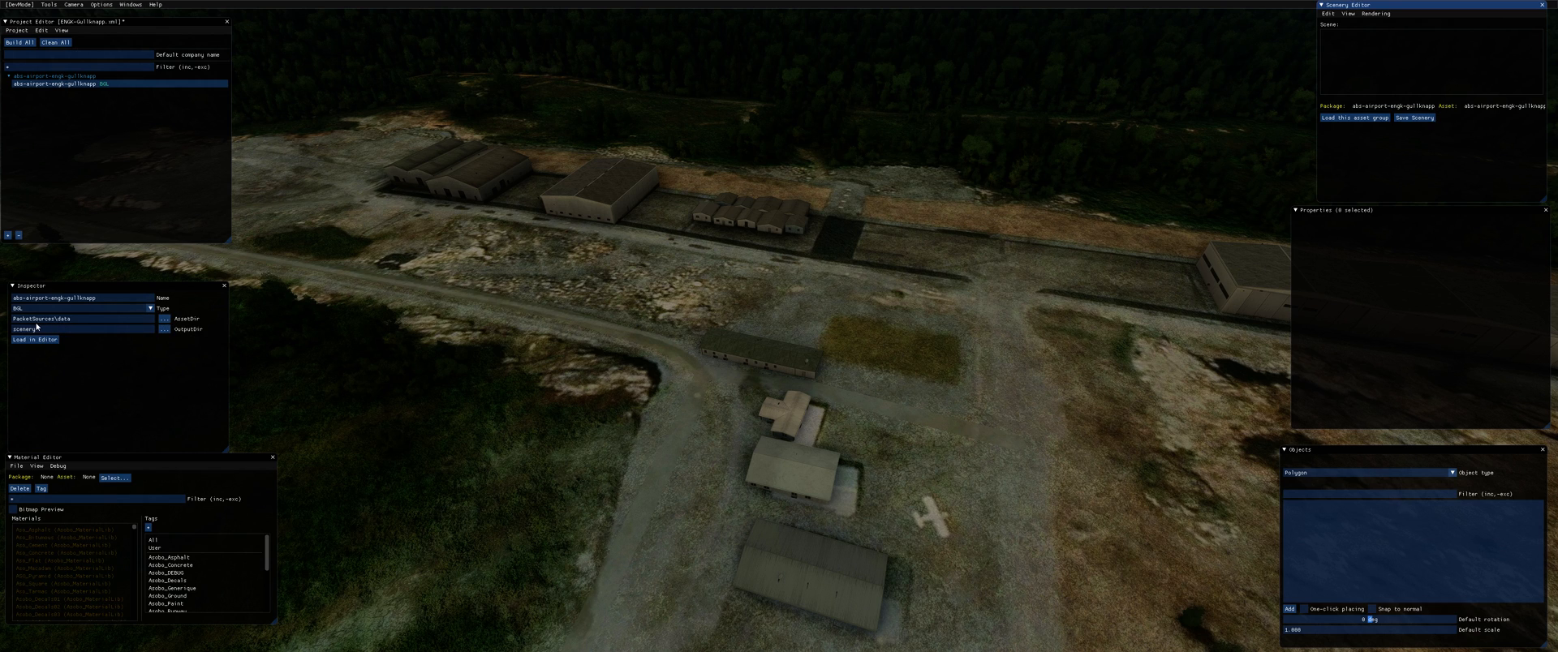
mouse_move(175, 336)
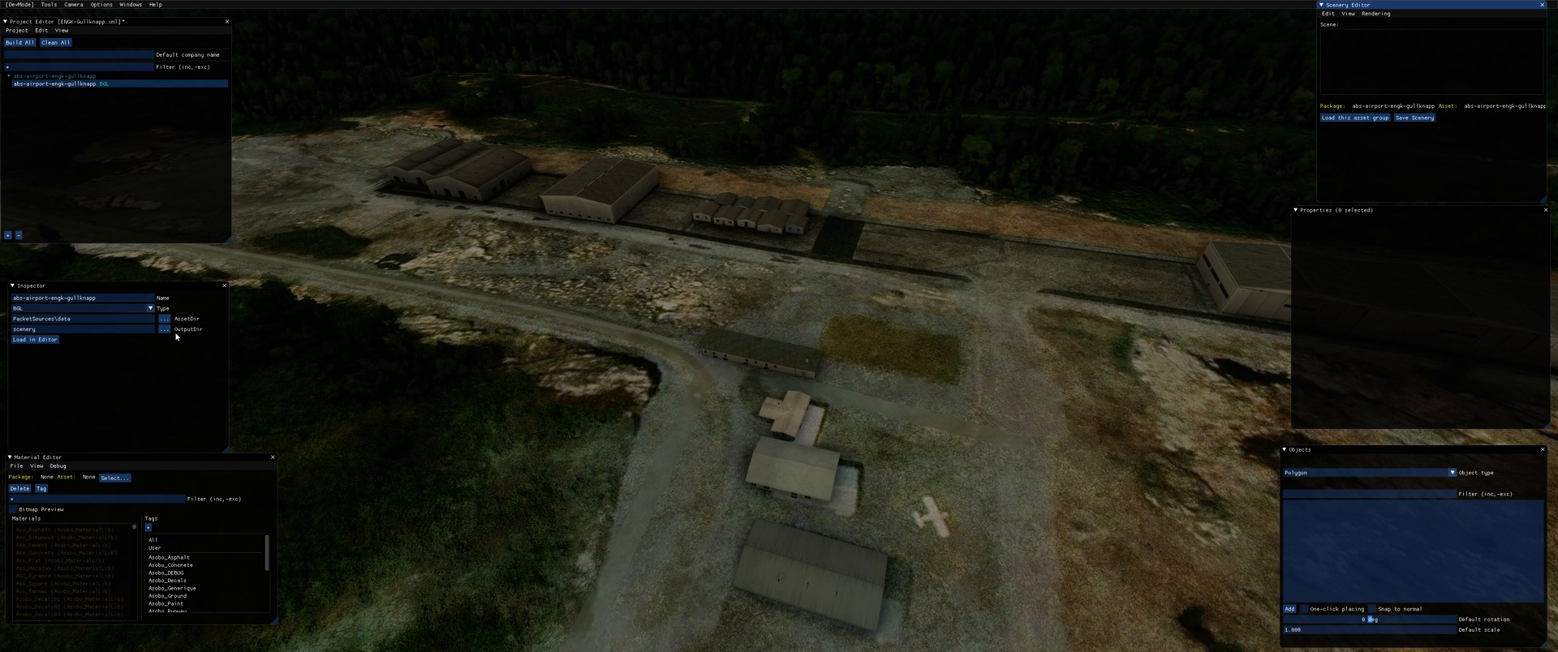
mouse_move(1422, 131)
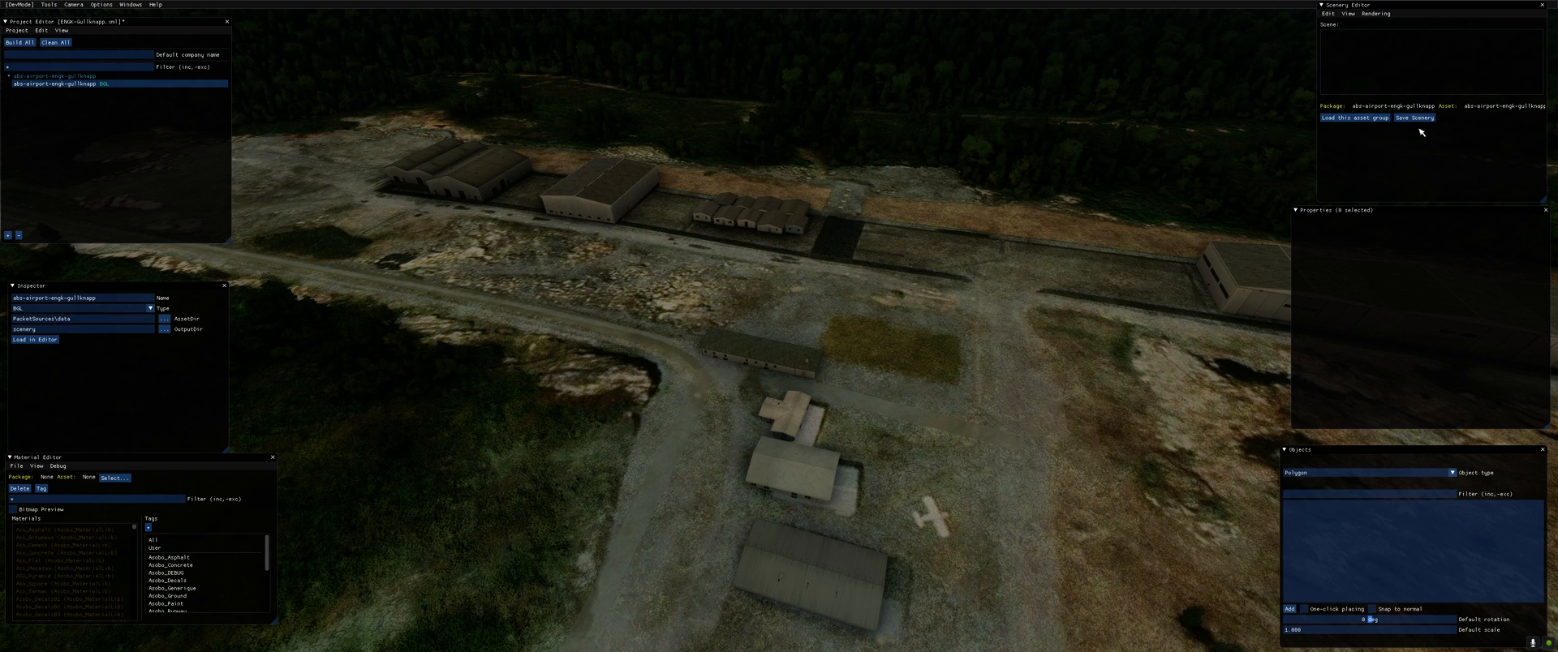
mouse_move(878, 344)
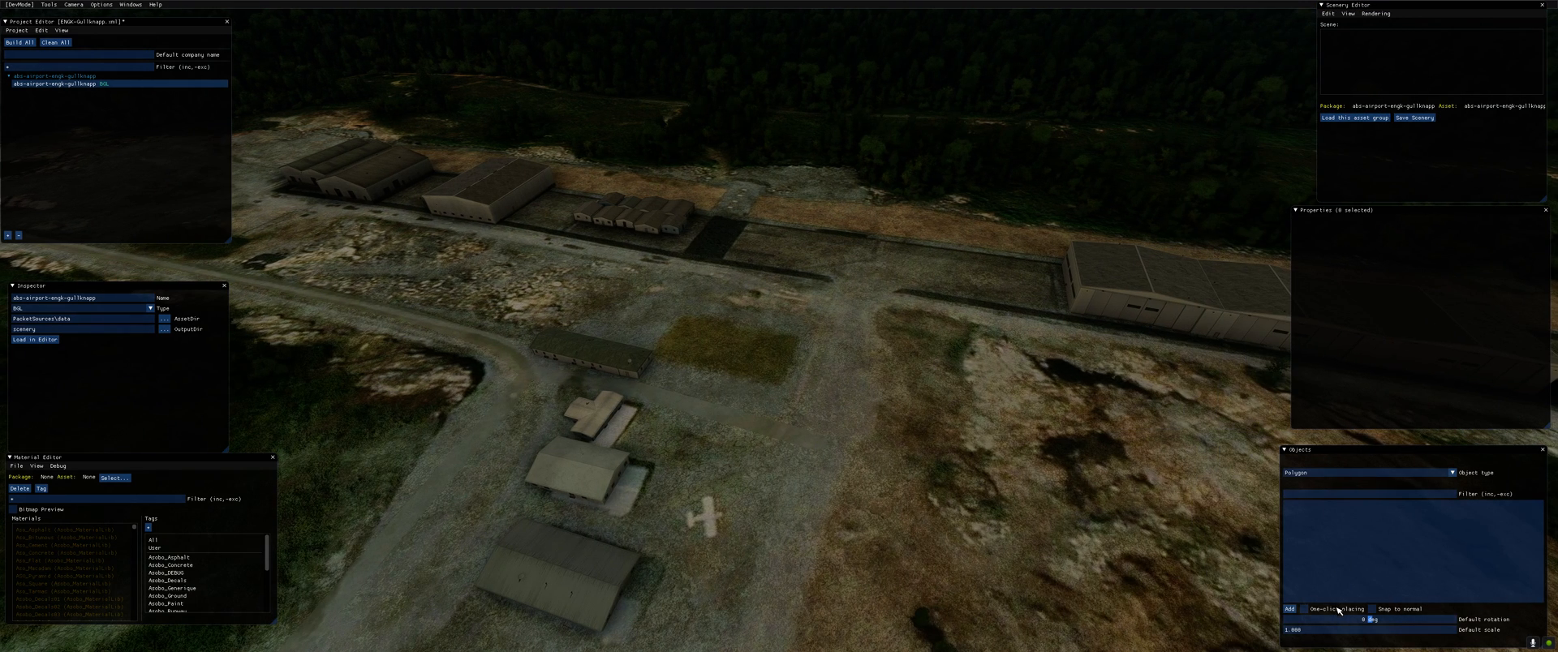
Step: Show the Objects panel's list of placeable object types
click(1449, 472)
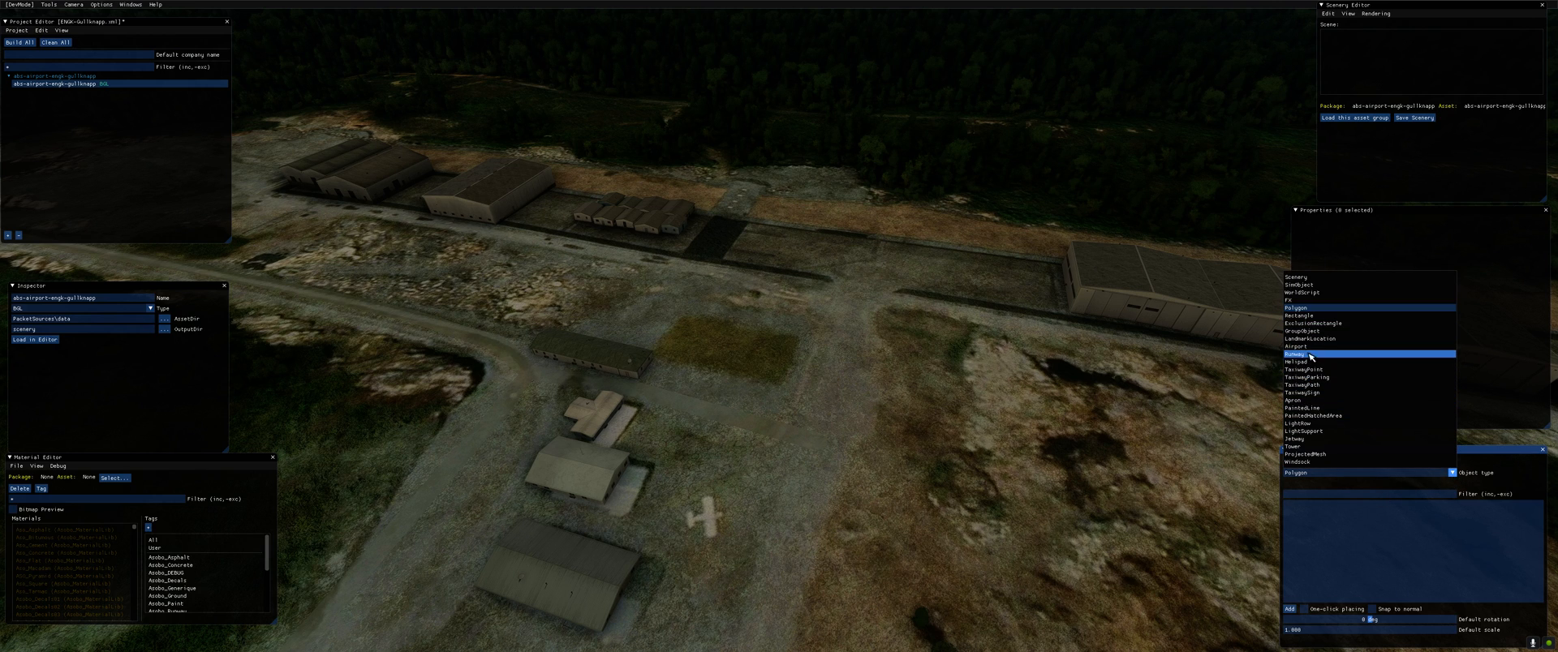
Step: Add an Airport object over the airfield with ICAO ENGK, name Gullknapp and city Arendal
click(1295, 346)
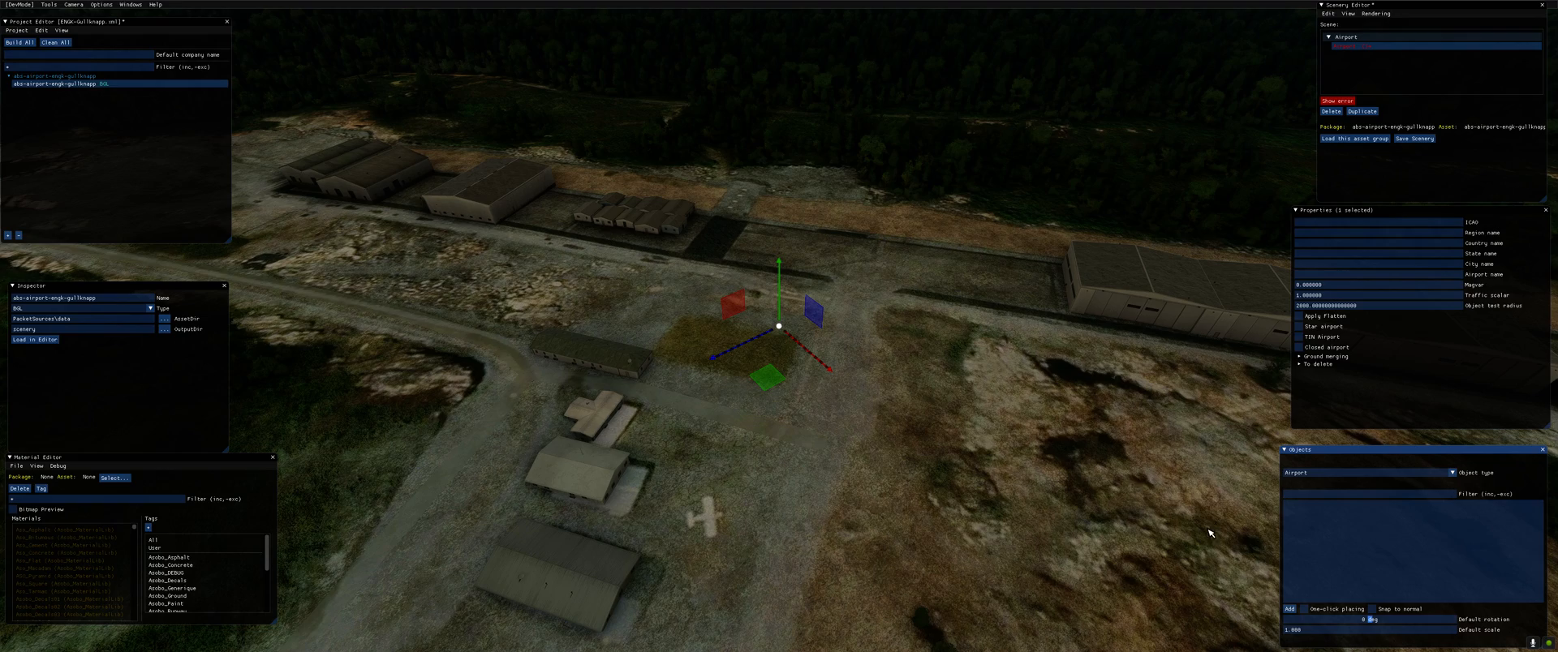
drag(780, 328, 1001, 342)
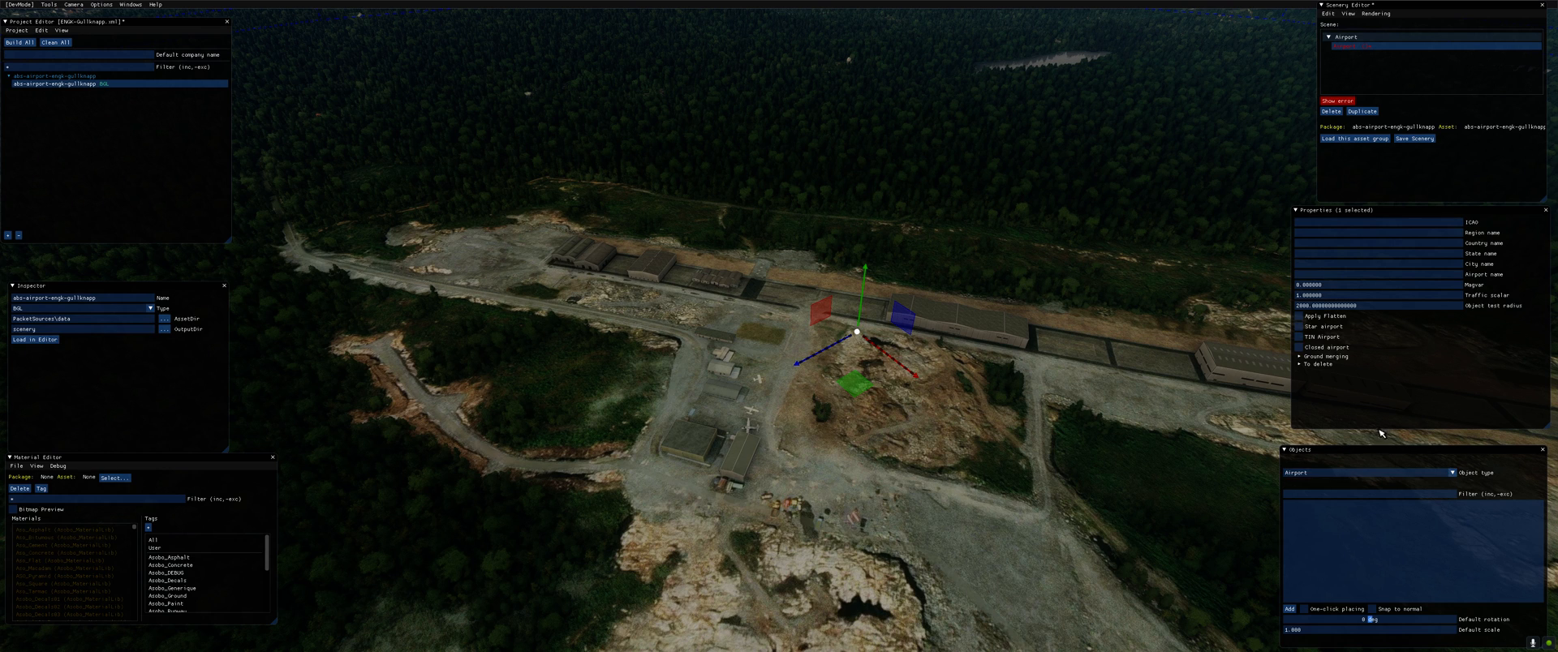
click(1451, 472)
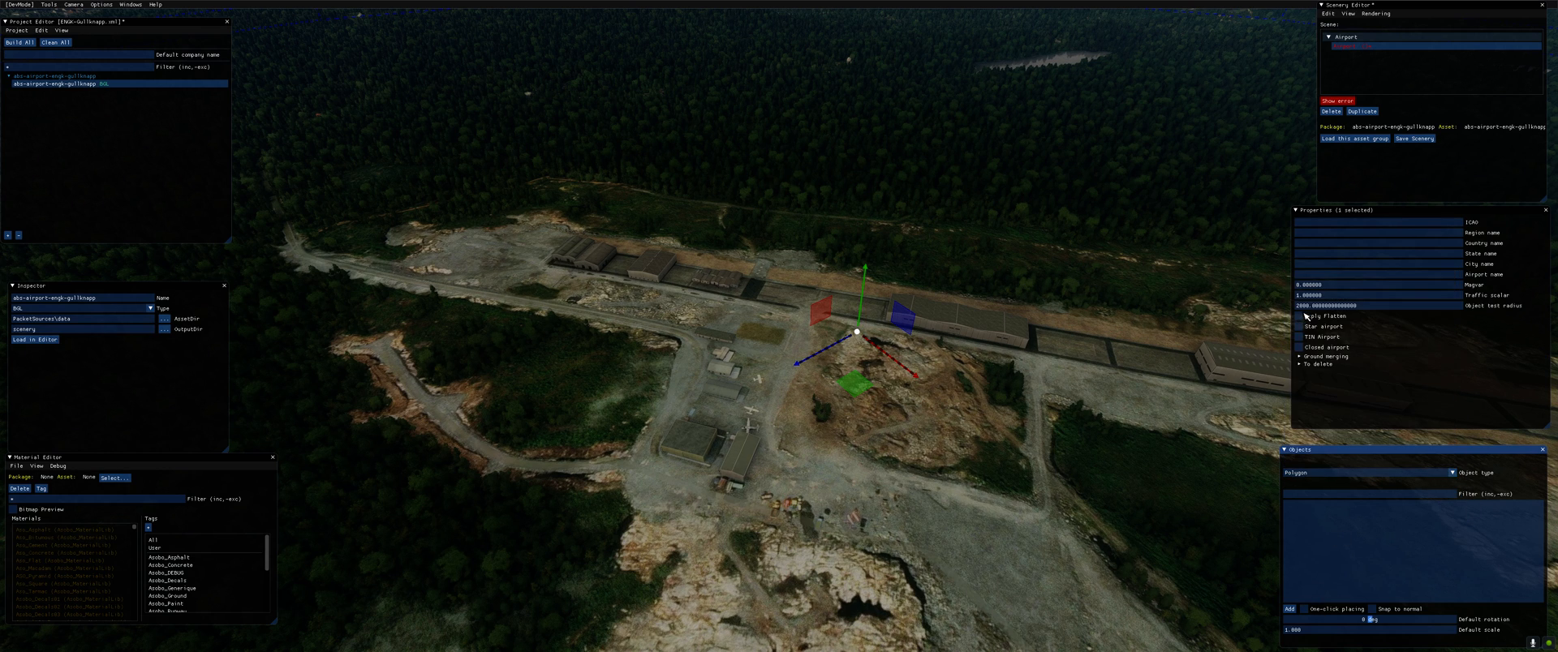
mouse_move(1409, 159)
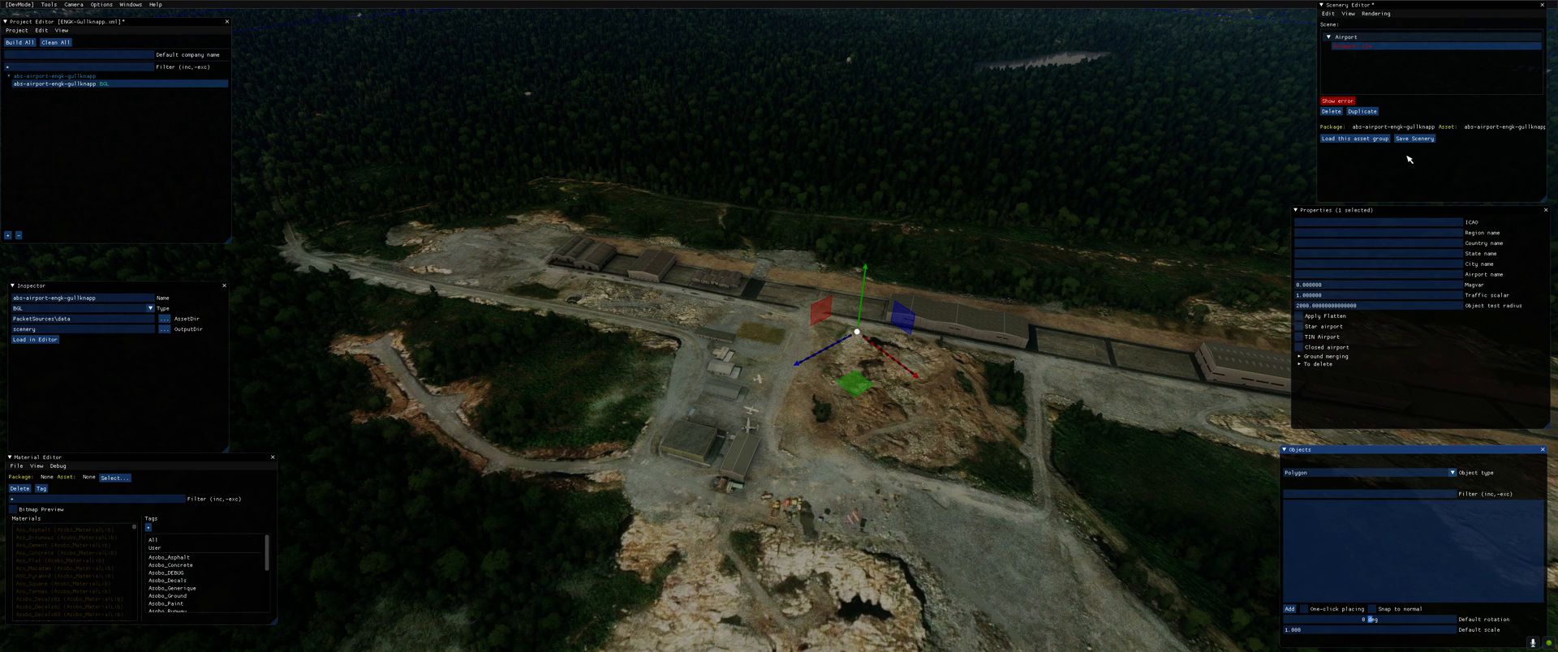
mouse_move(1366, 252)
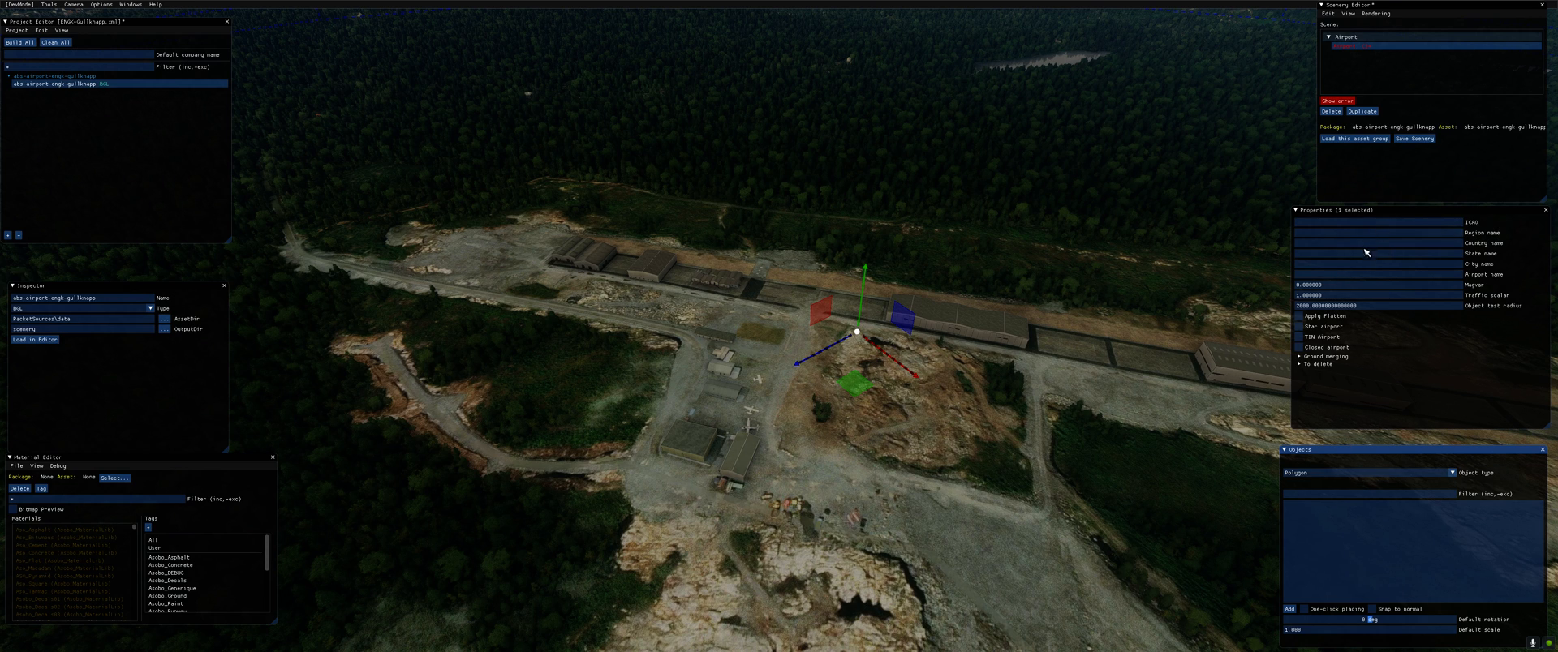
mouse_move(1391, 225)
text(Gullknapp)
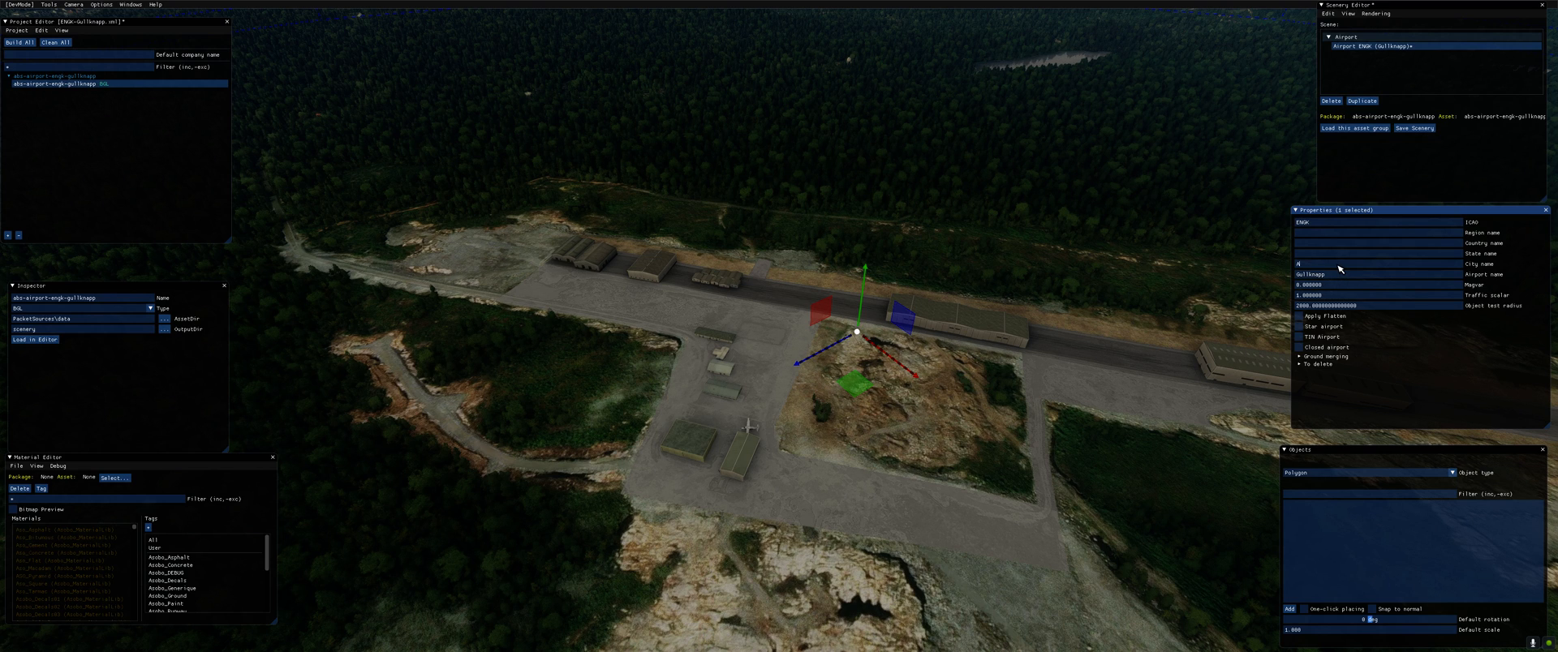
text(Arendal)
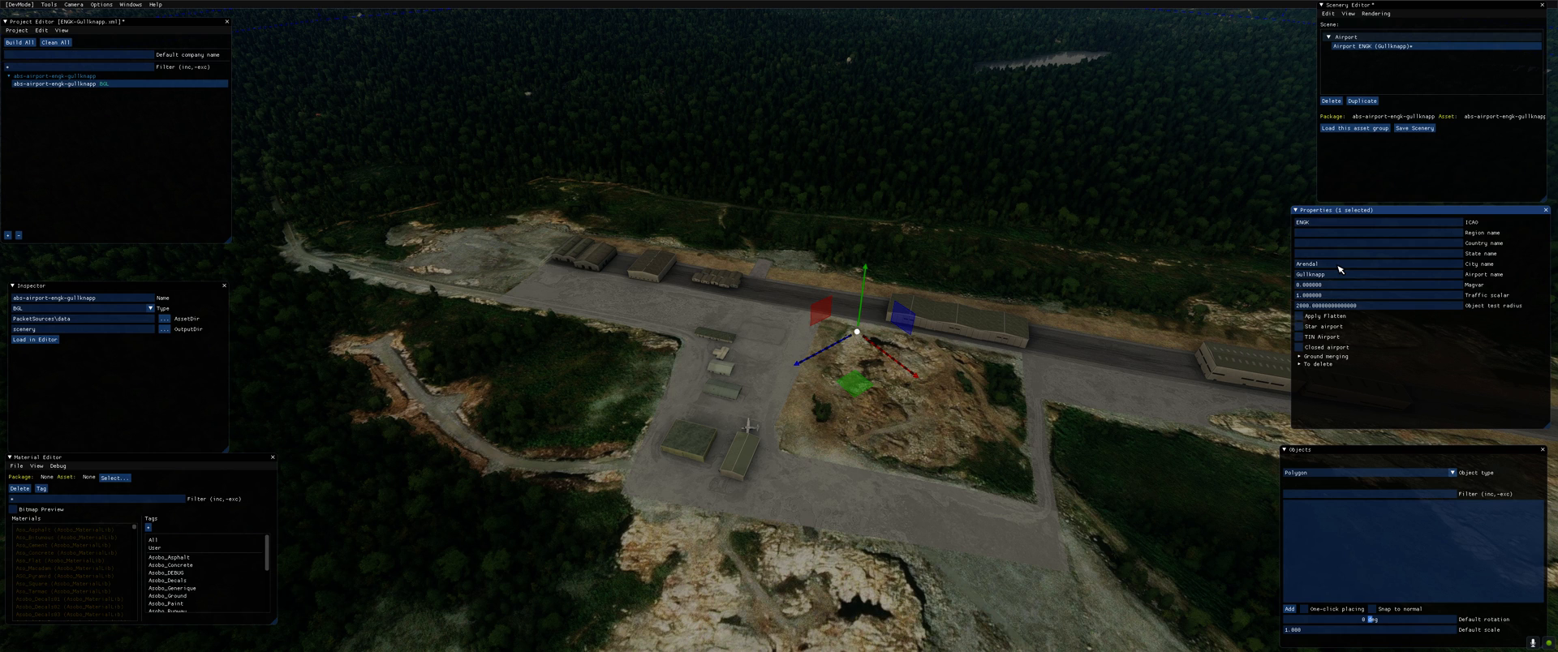
Step: Save the airport scenery over engkairport.xml in the PackageSources data folder
click(1415, 128)
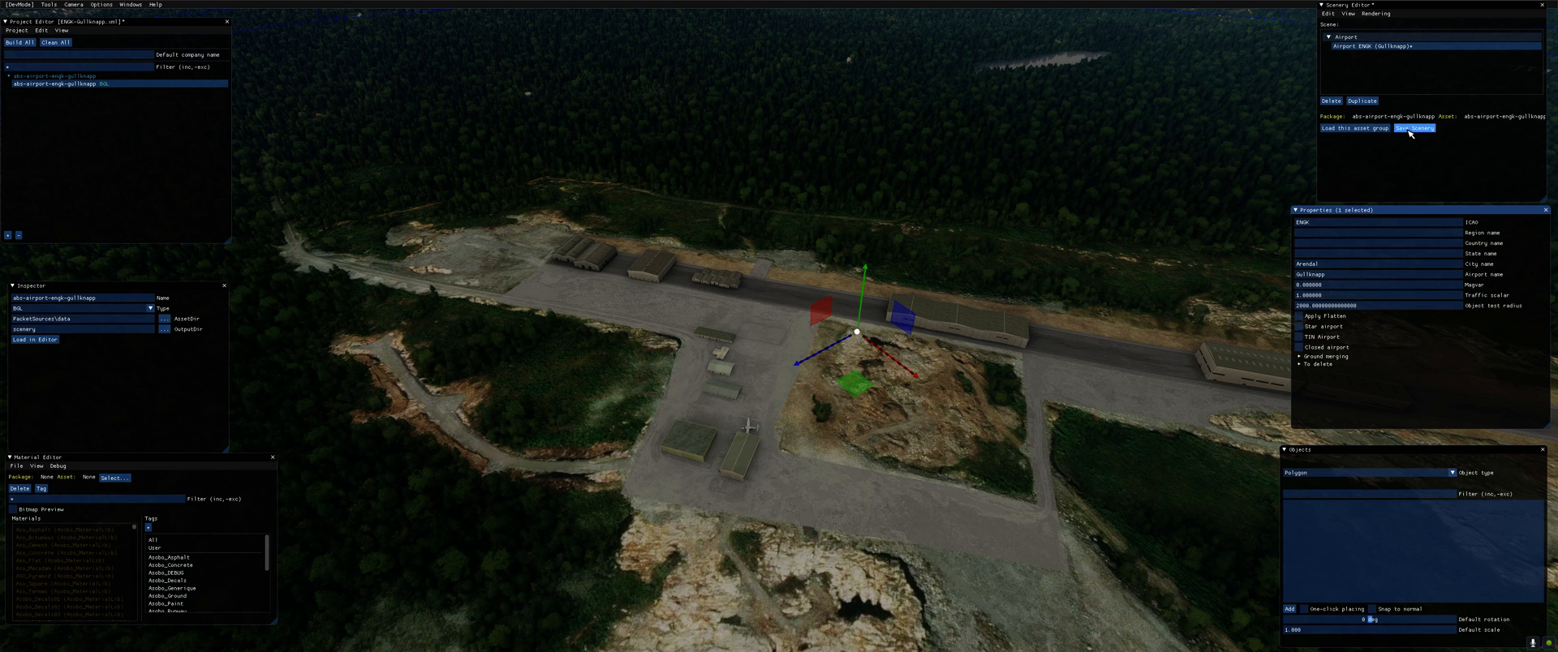
click(1416, 127)
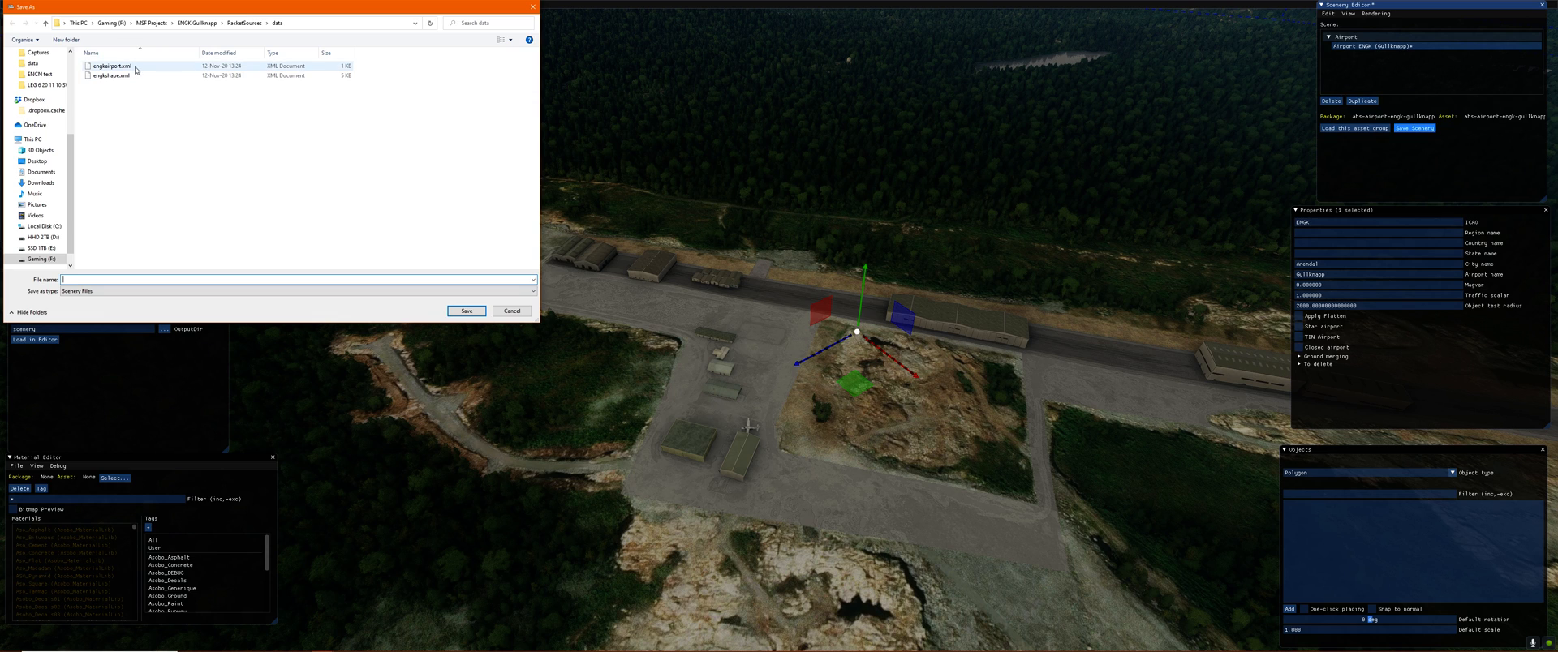
click(114, 65)
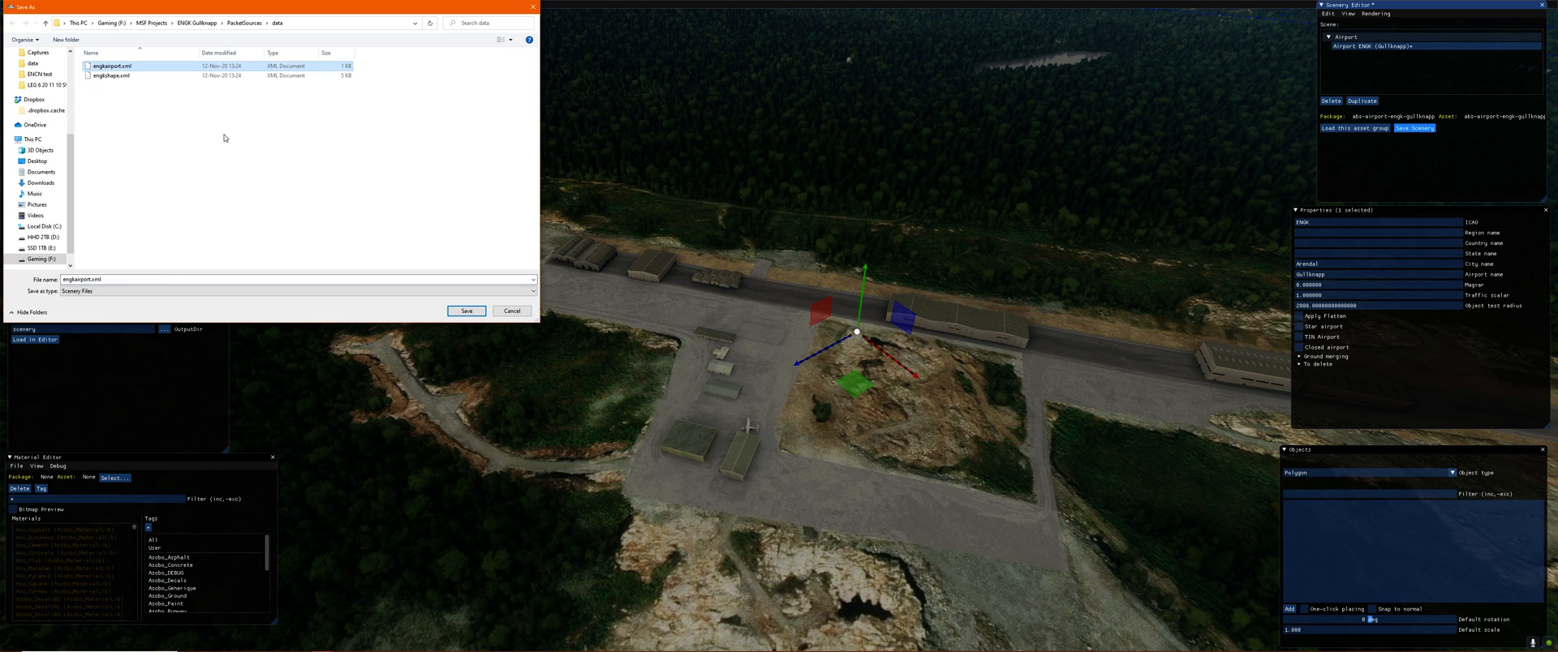
click(130, 66)
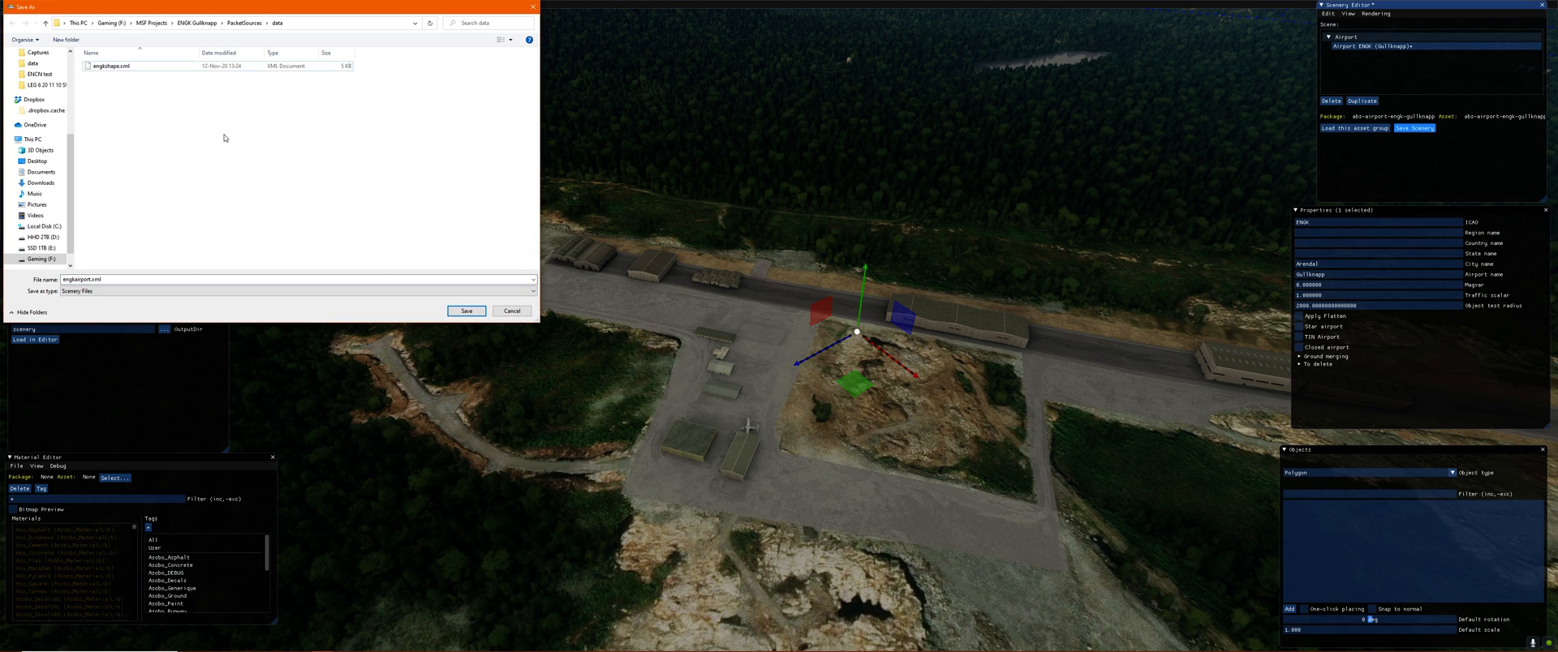
click(466, 312)
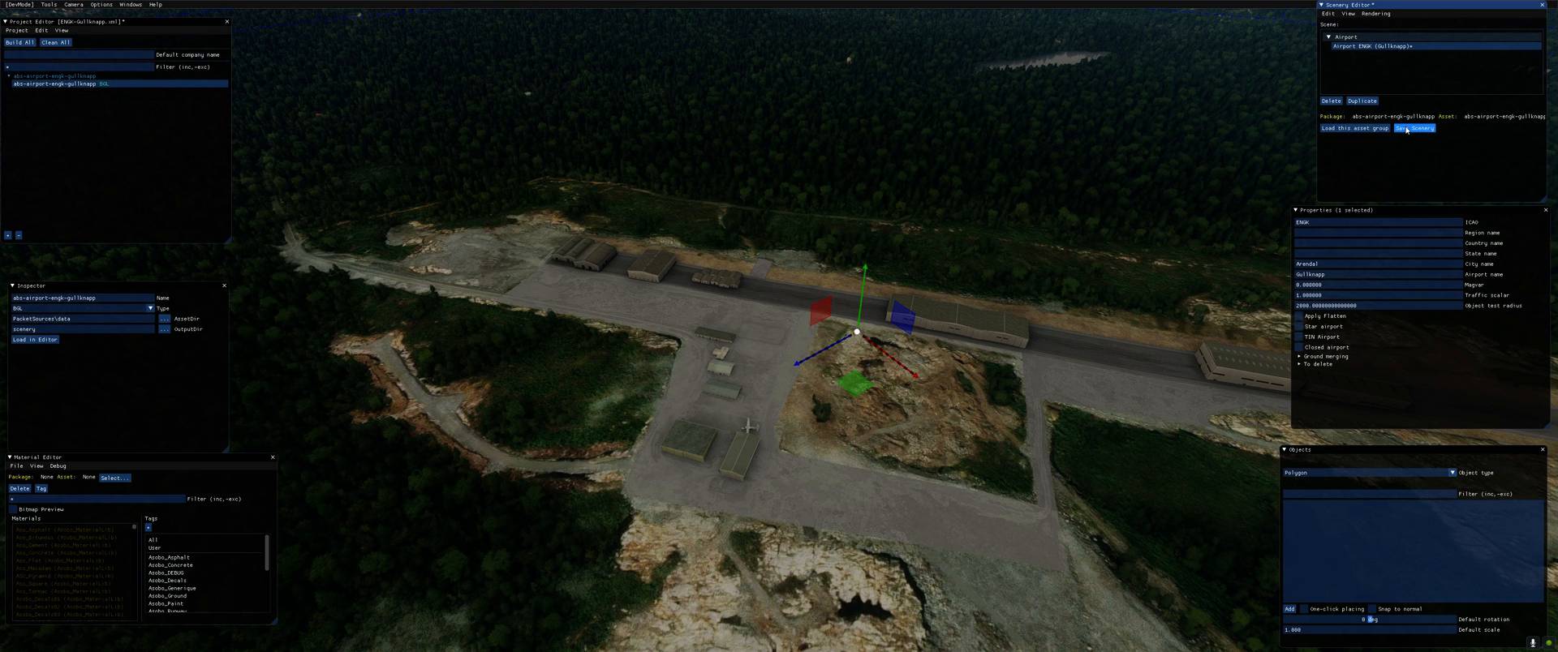
click(1415, 128)
text(engk)
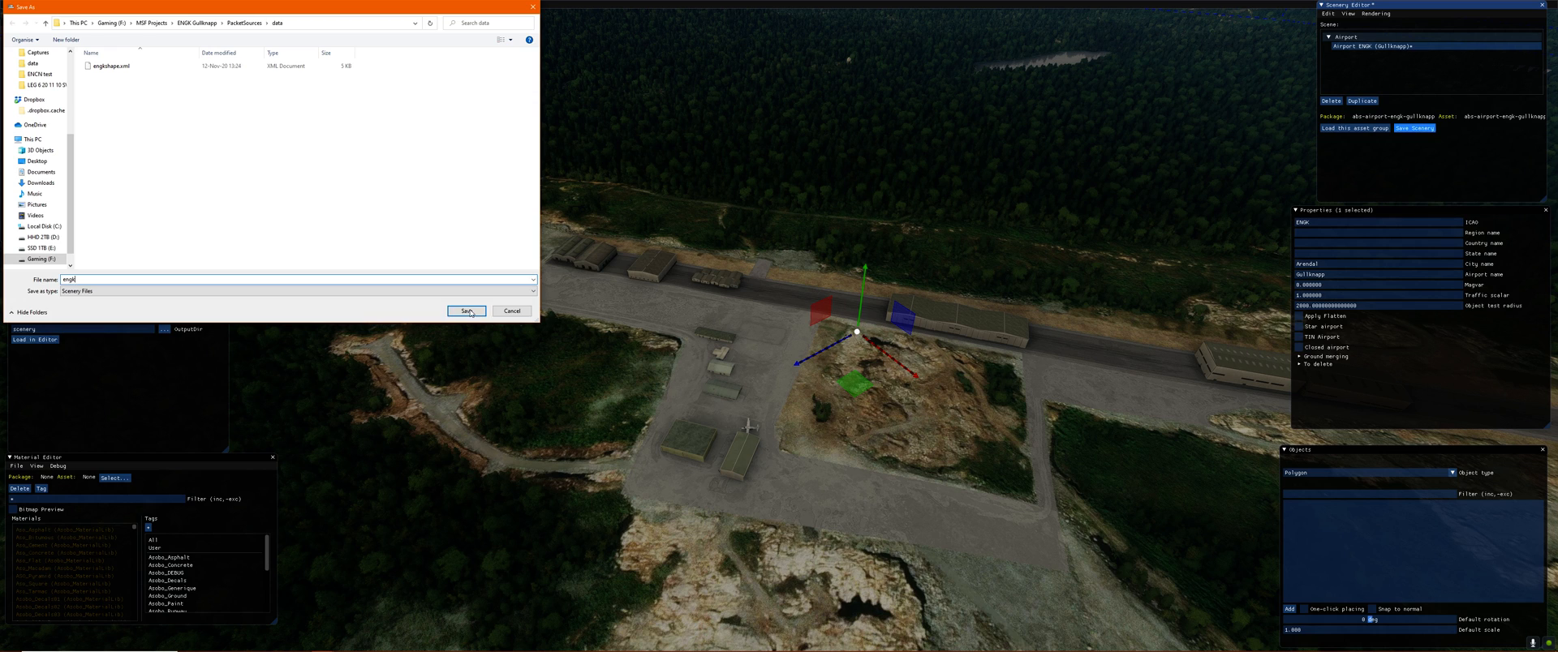
click(467, 312)
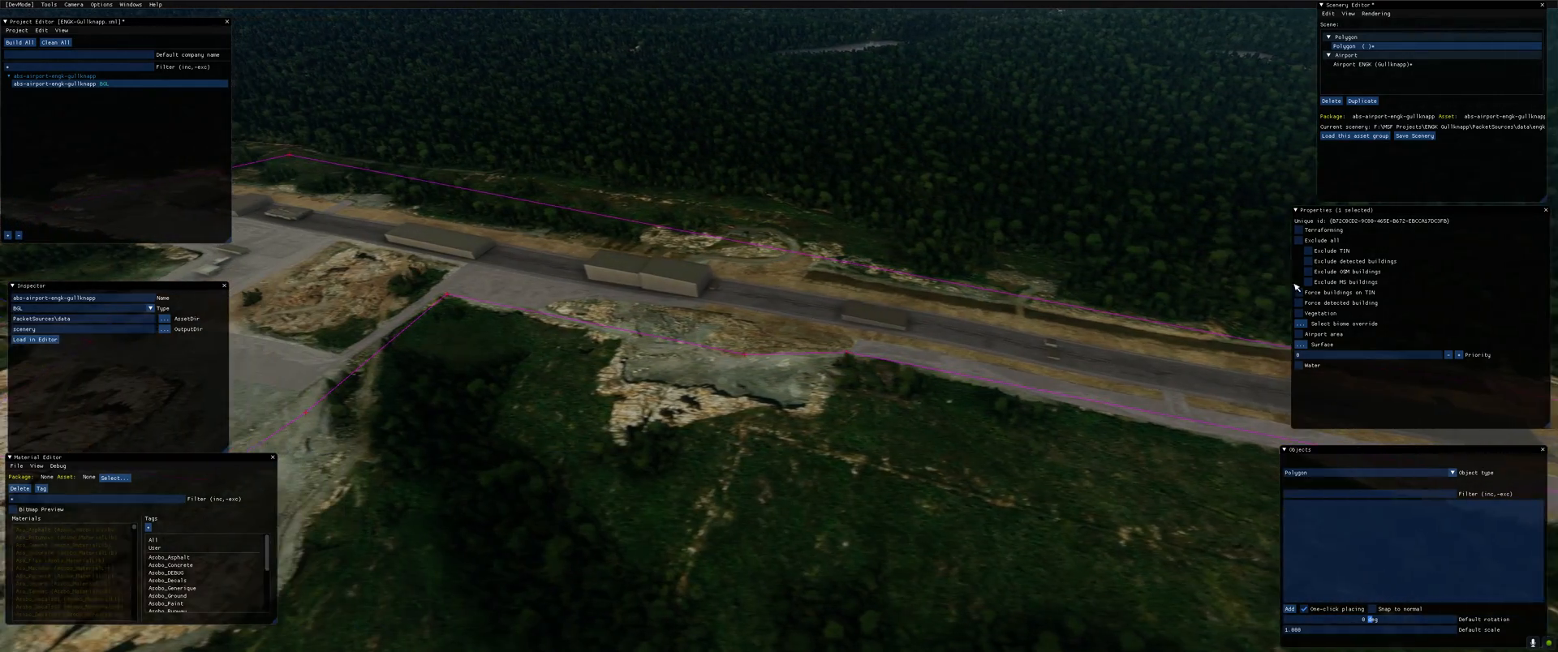
Step: Switch on Terraforming and Exclude all for the airfield polygon
click(1298, 229)
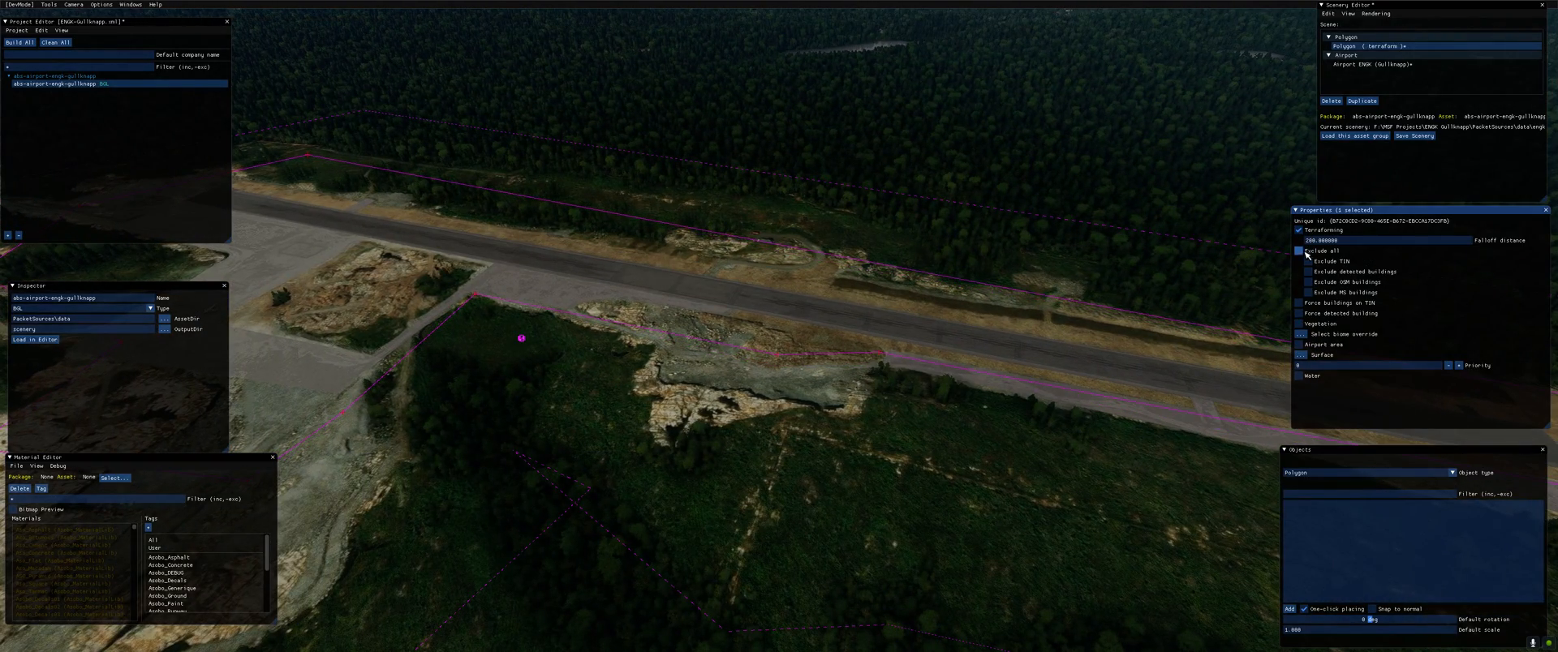
click(1298, 251)
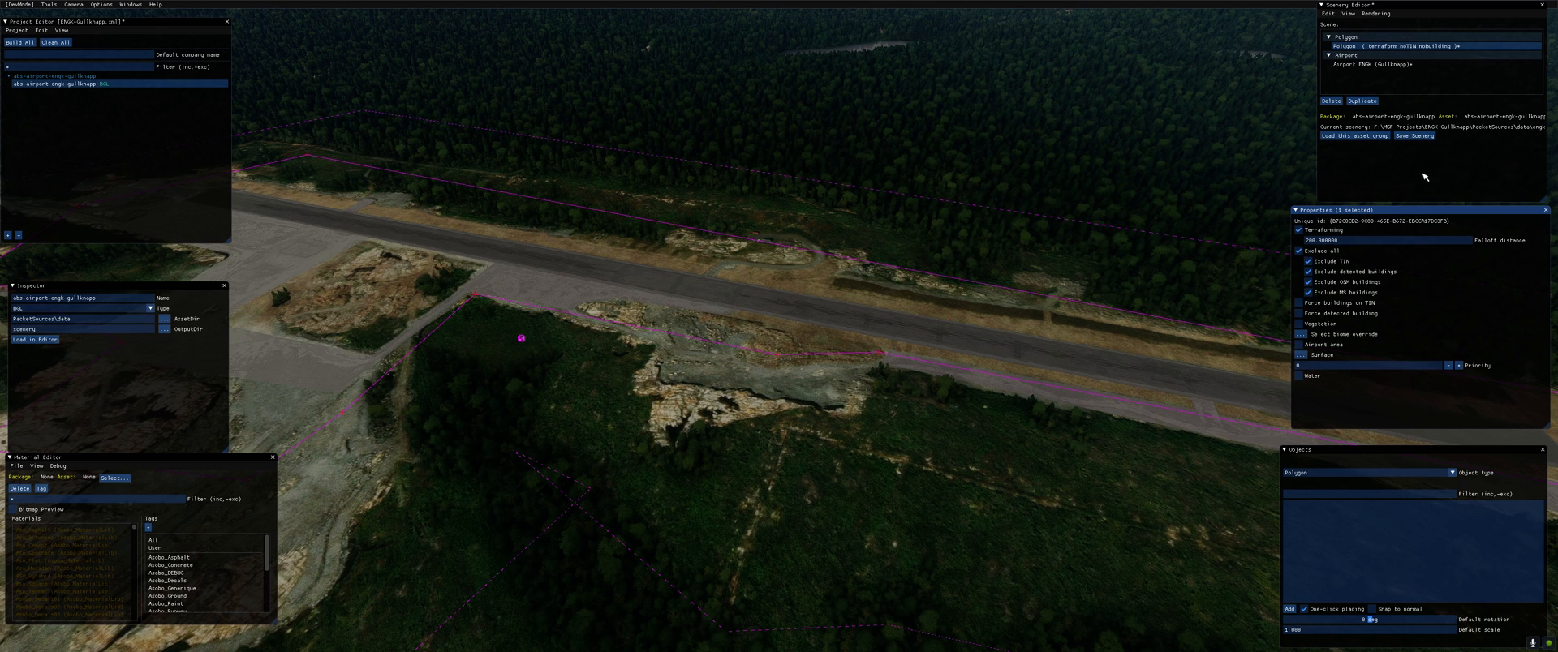
Step: Save the polygon scenery as engkshape.shp in the data folder, leaving no unsaved changes
click(1413, 137)
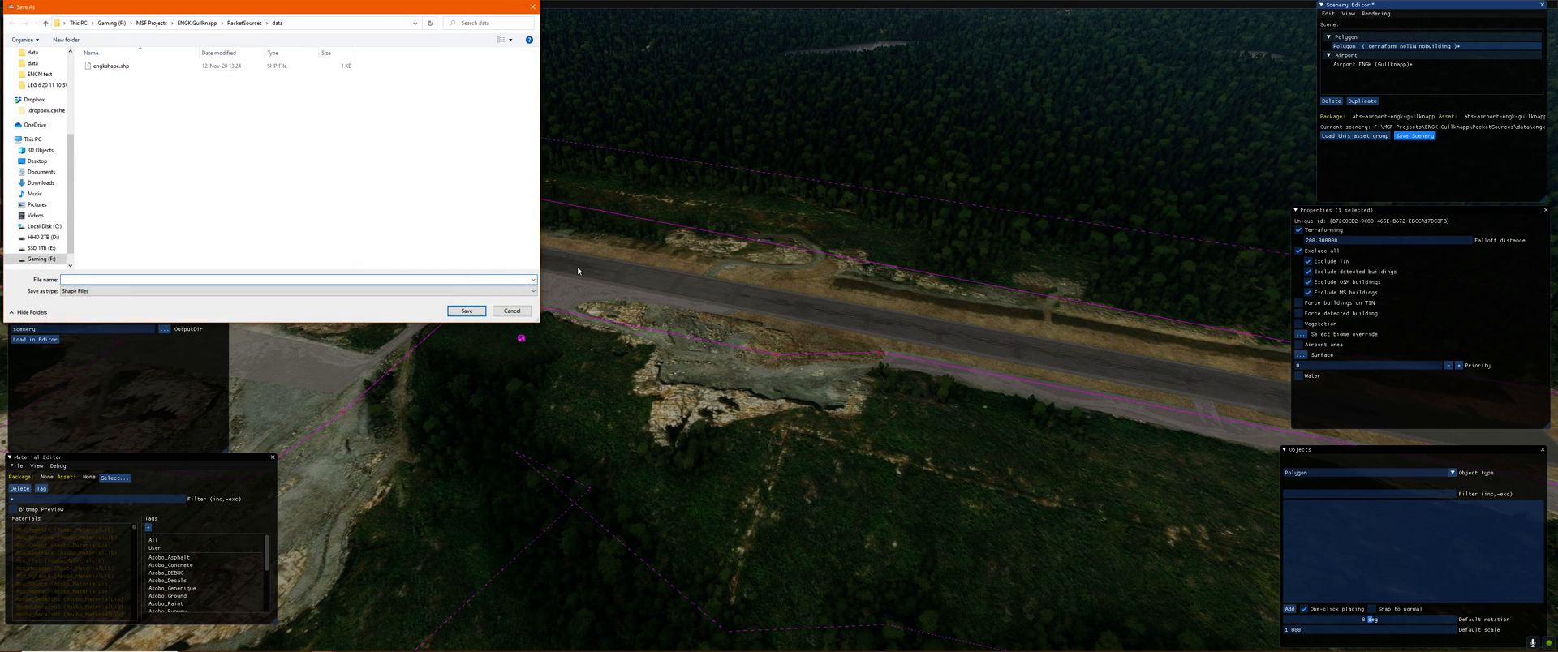
click(112, 64)
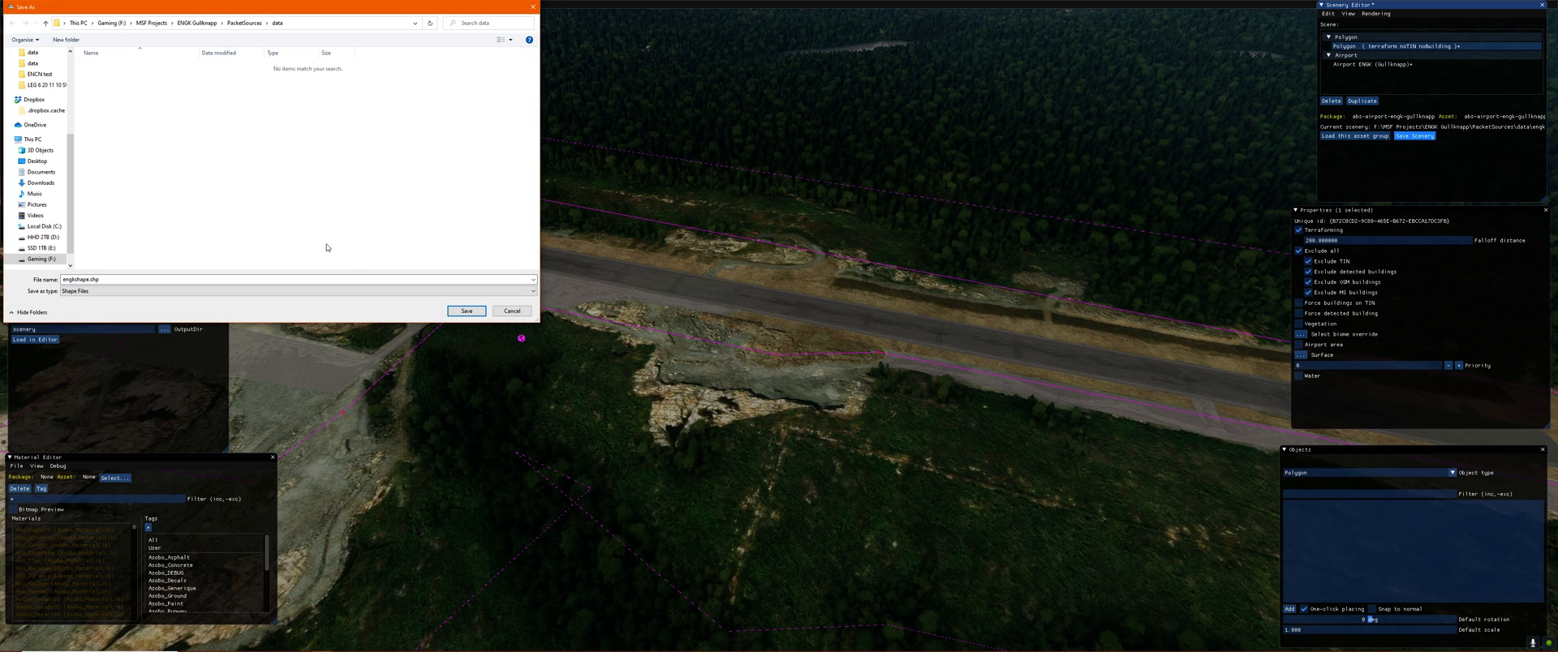
click(466, 312)
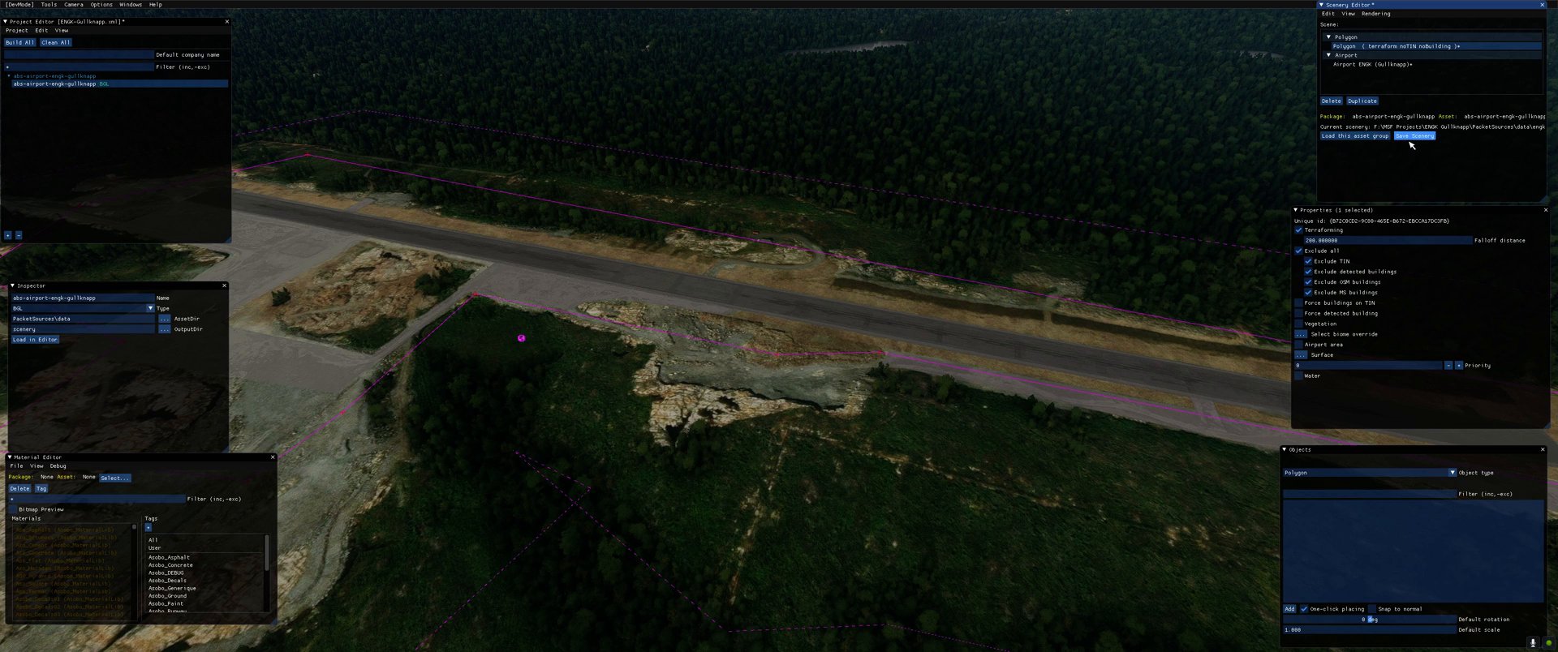
click(1415, 136)
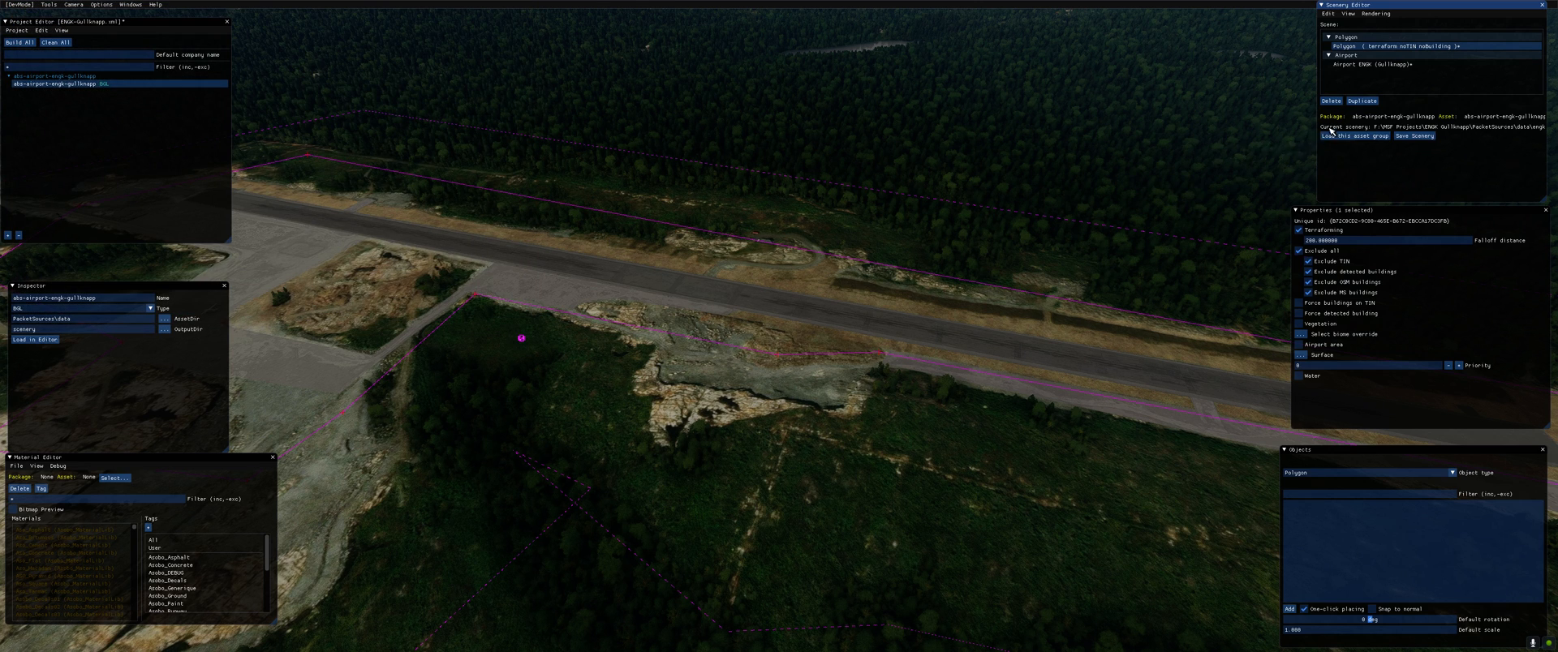
Step: Load this asset group, which clears the placed airport and polygon from the scene
click(1367, 63)
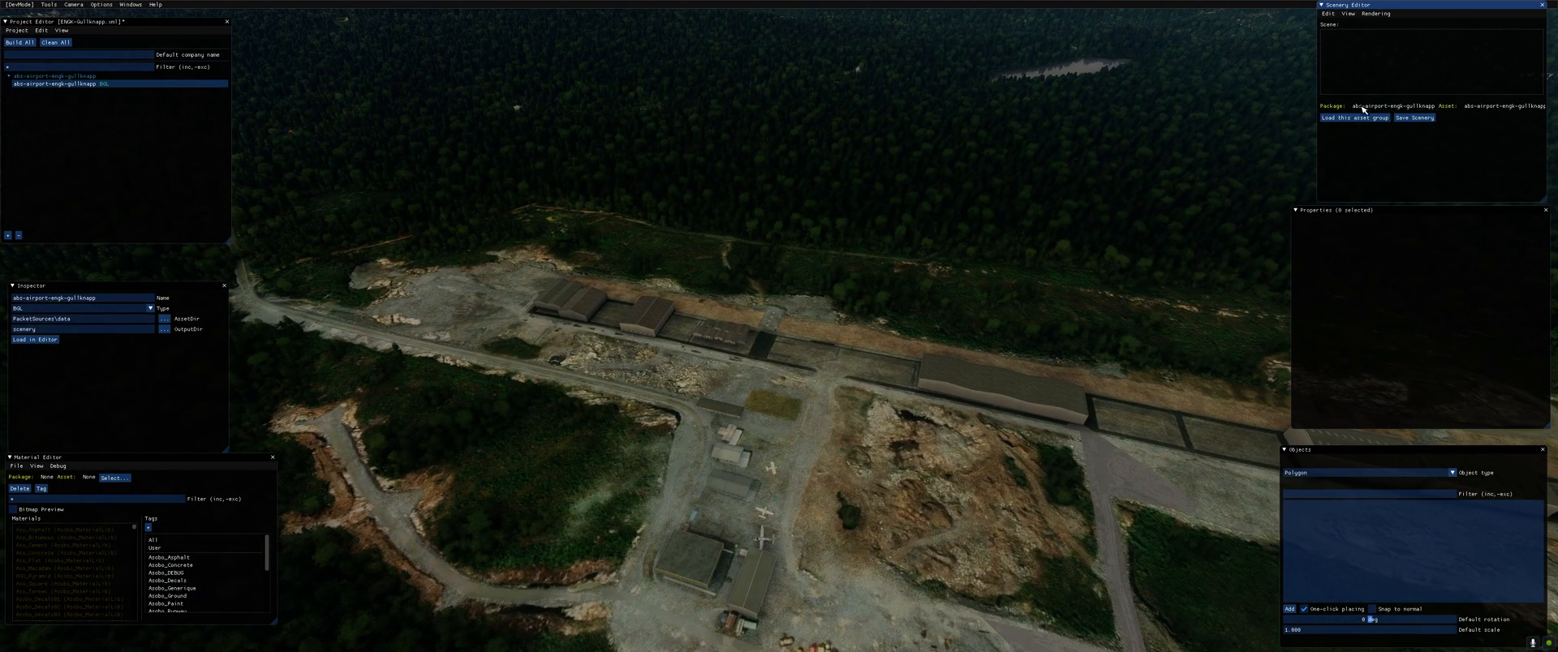
click(1349, 14)
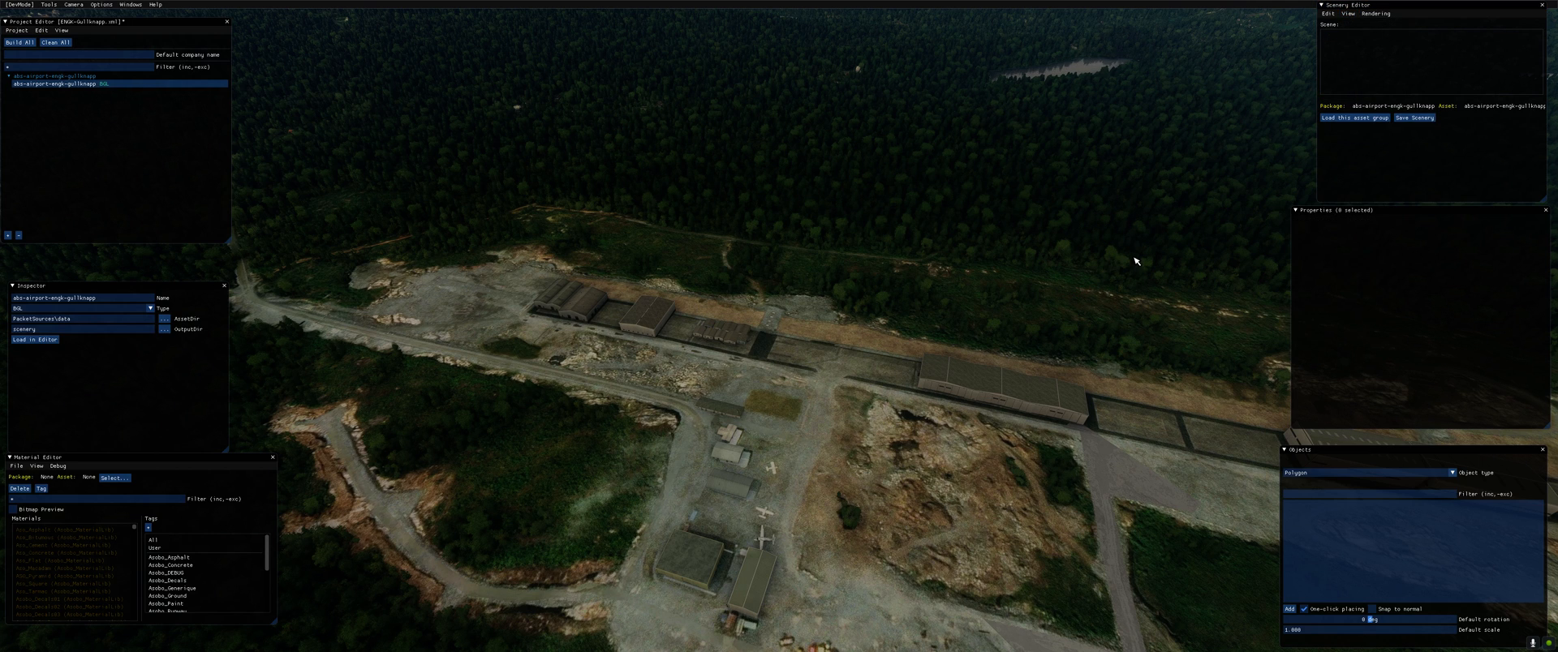
mouse_move(970, 276)
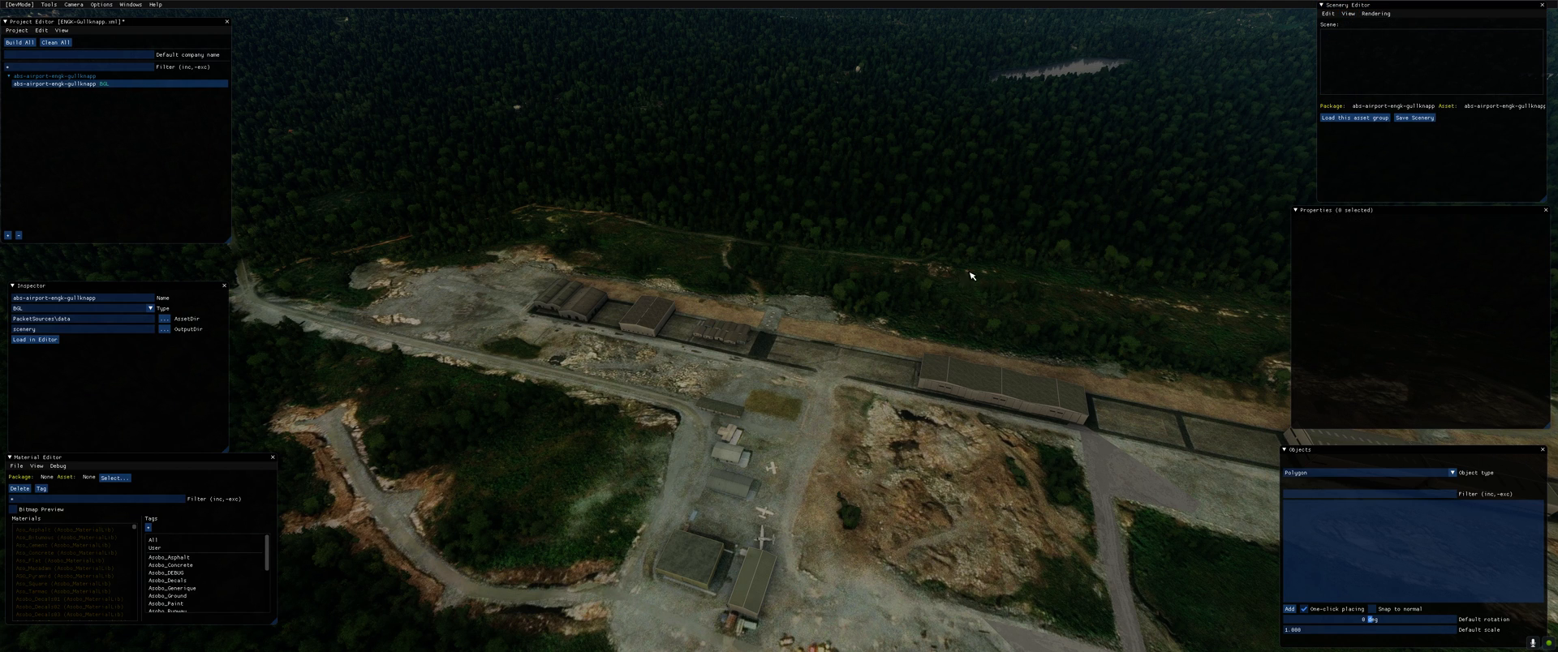
mouse_move(760, 273)
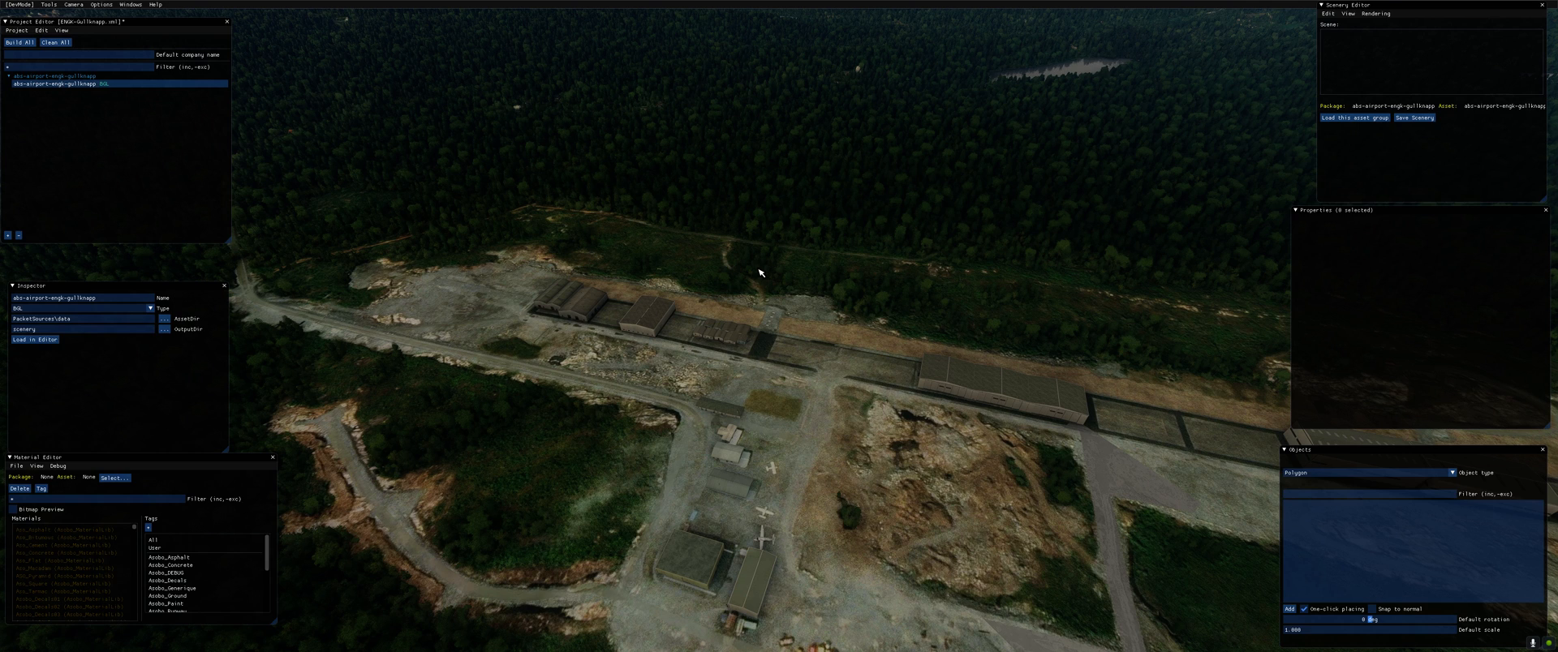
mouse_move(1436, 126)
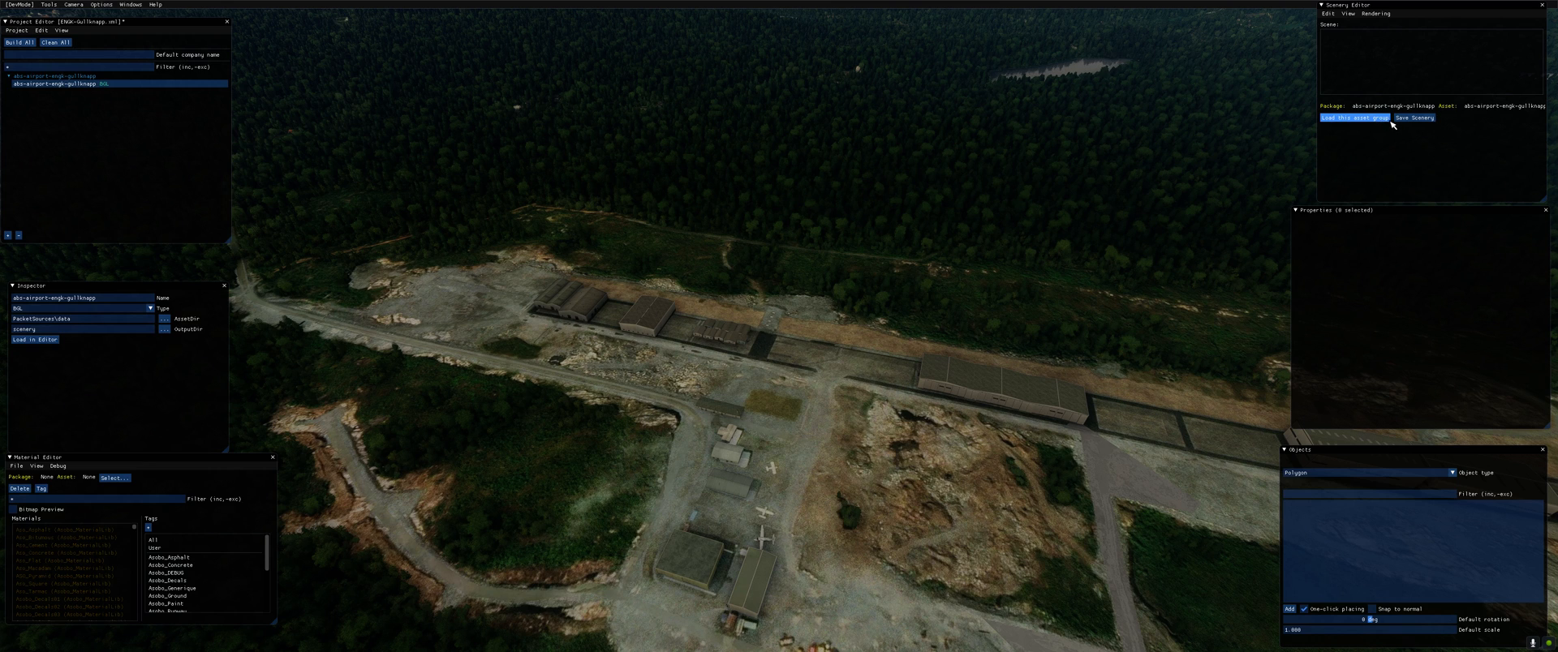
mouse_move(1396, 126)
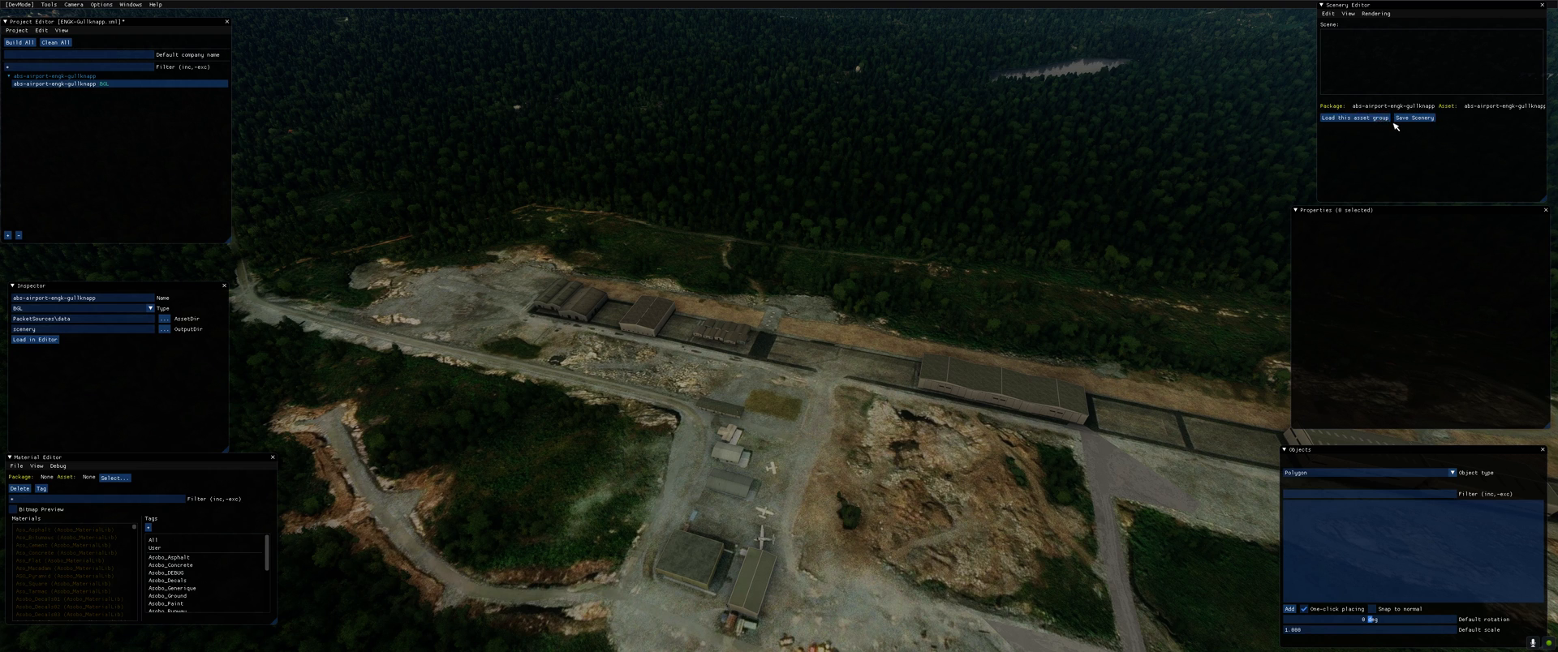
mouse_move(1081, 266)
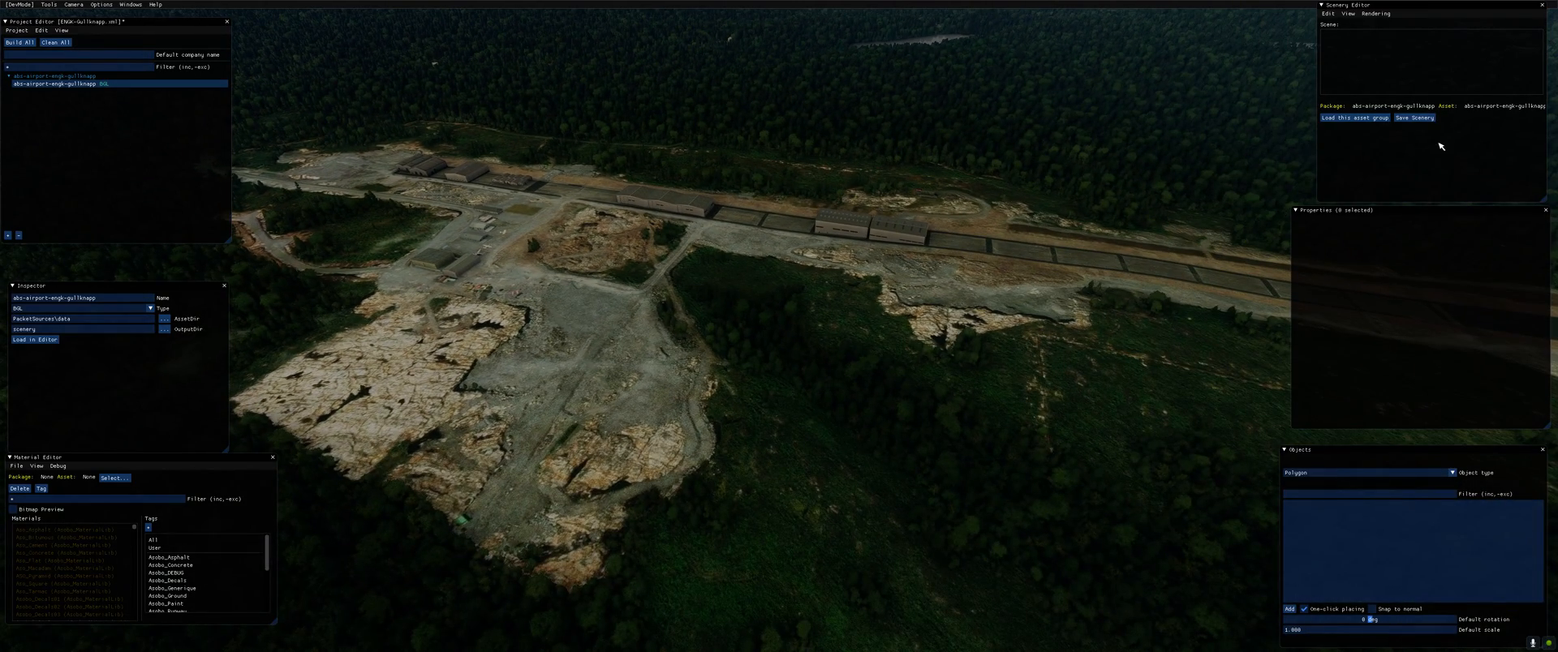
mouse_move(878, 339)
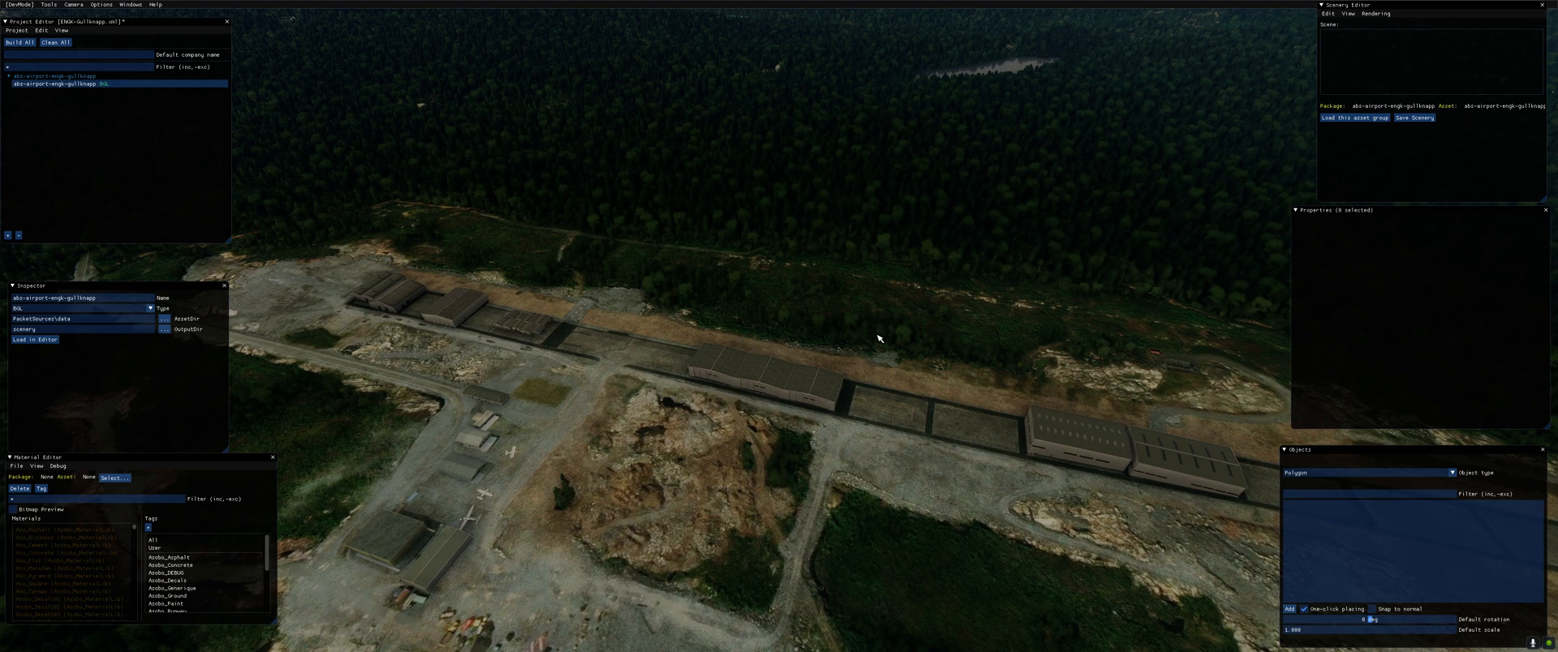
mouse_move(575, 285)
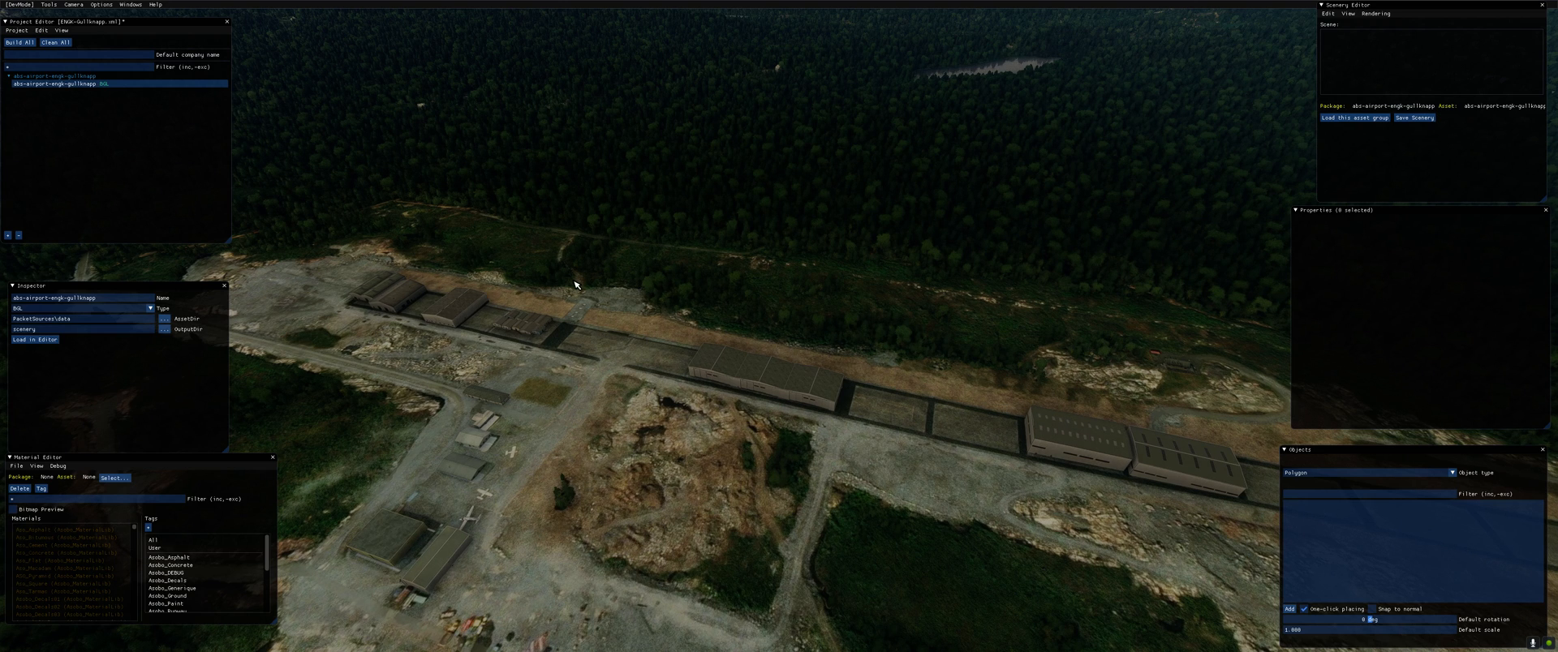
mouse_move(683, 341)
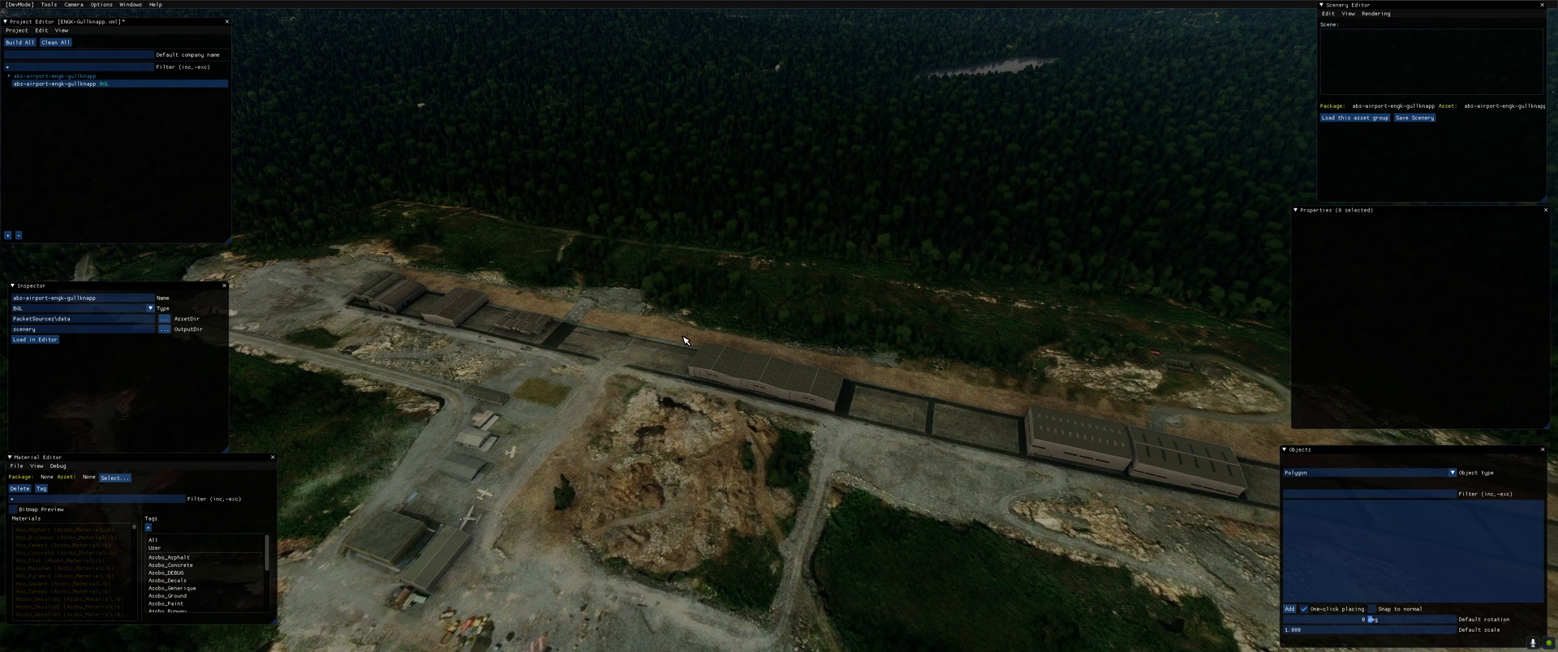